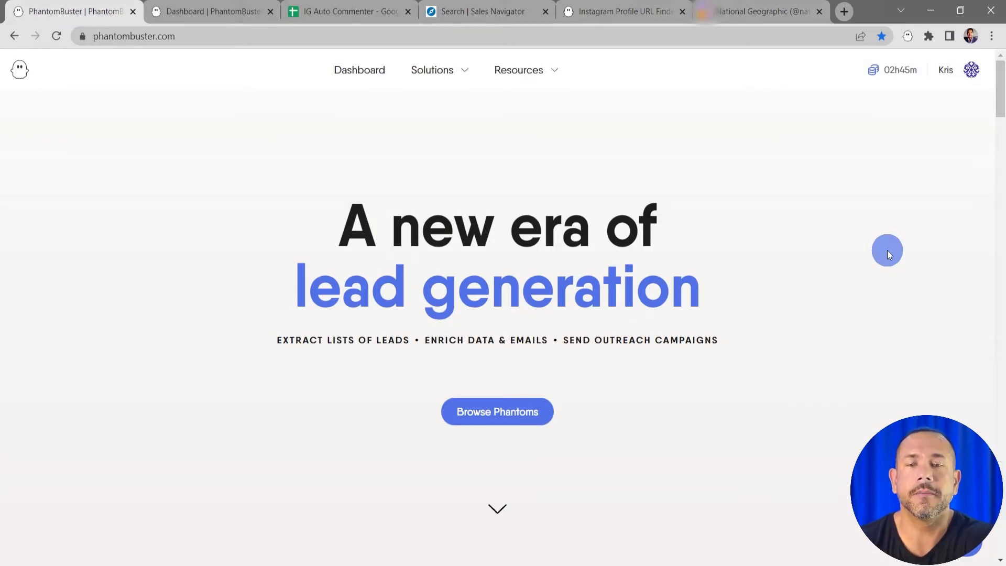
# Filter the phantom store to Instagram and locate the Instagram Auto Commenter card
pyautogui.click(497, 411)
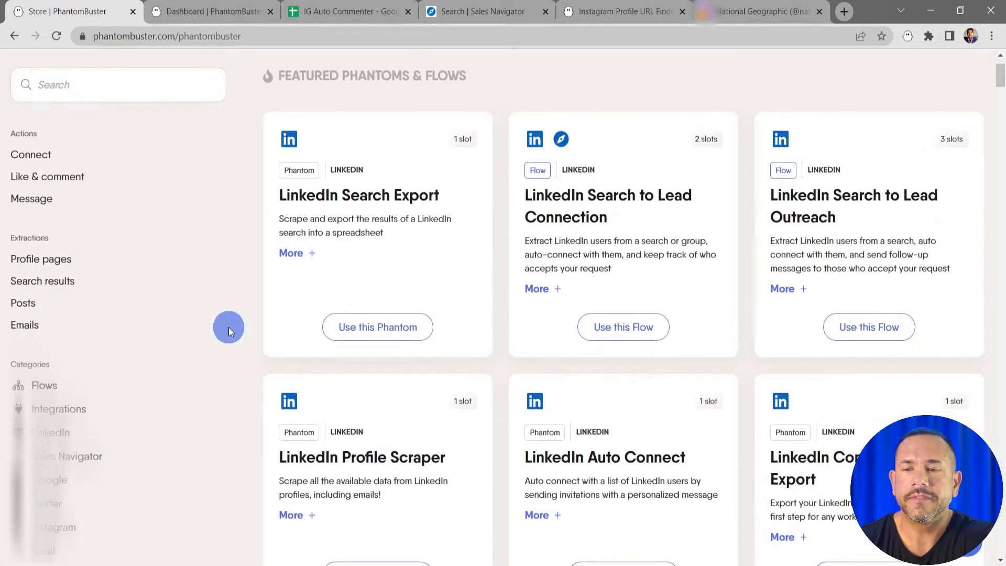
pyautogui.click(56, 526)
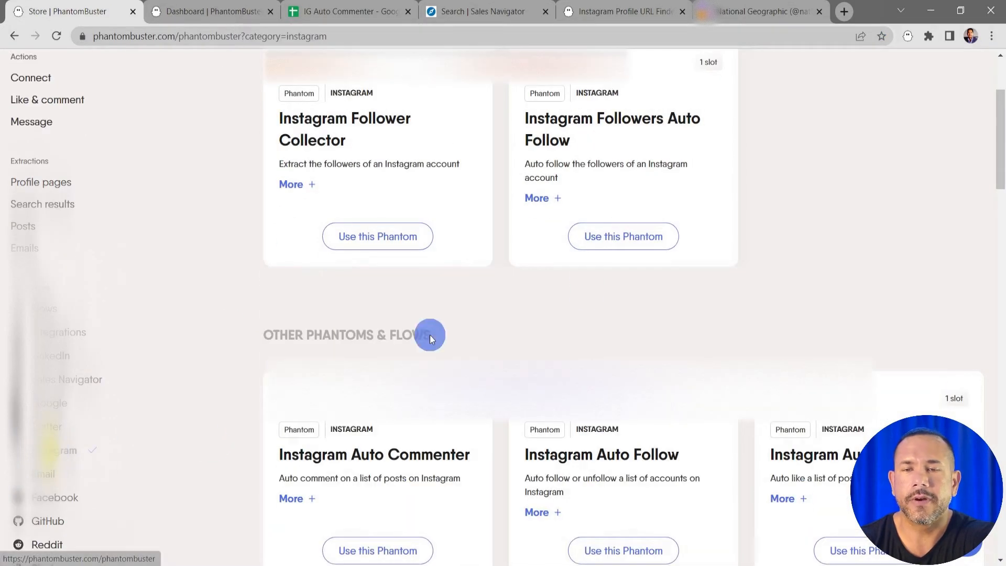
pyautogui.scroll(-3)
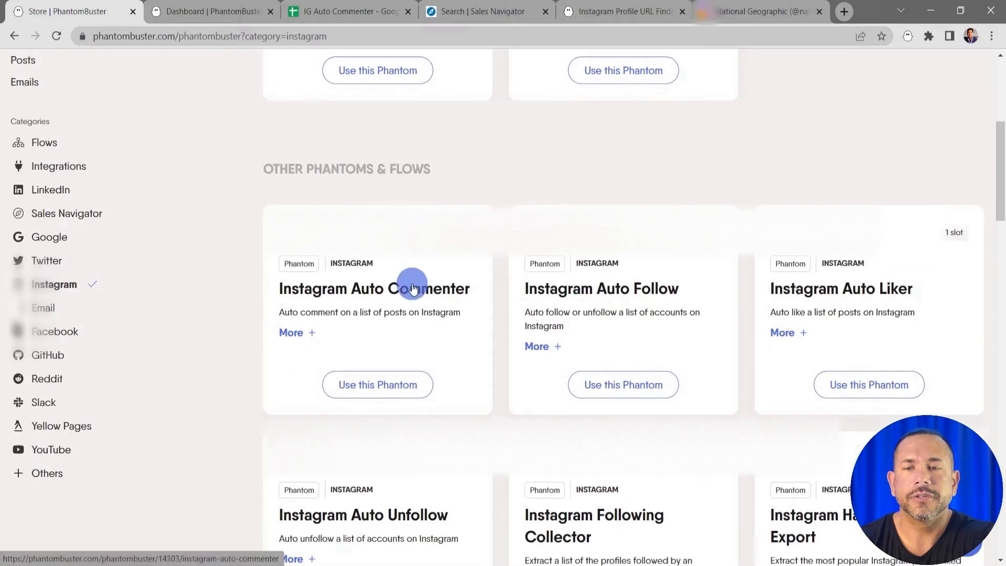
pyautogui.moveTo(438, 294)
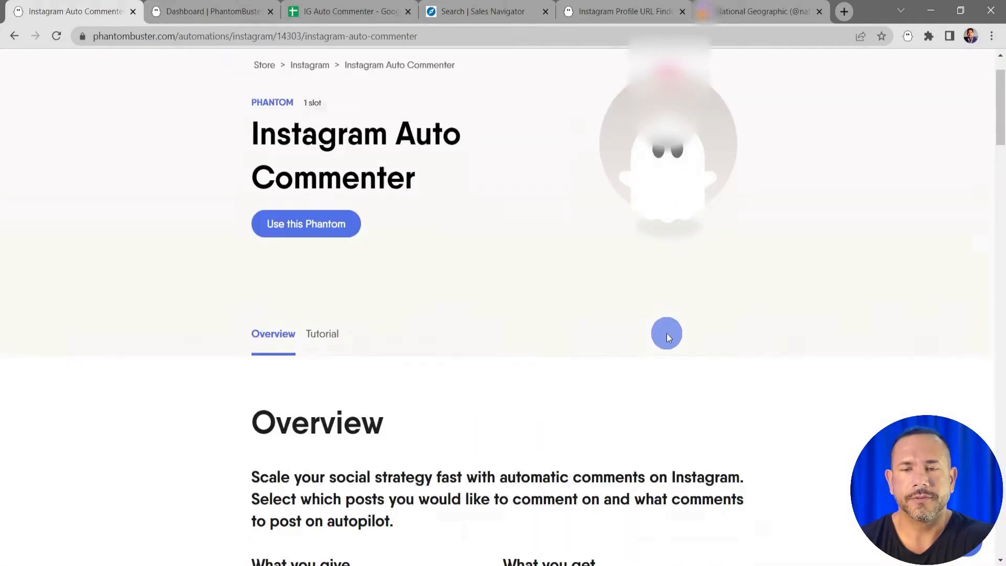
pyautogui.scroll(-3)
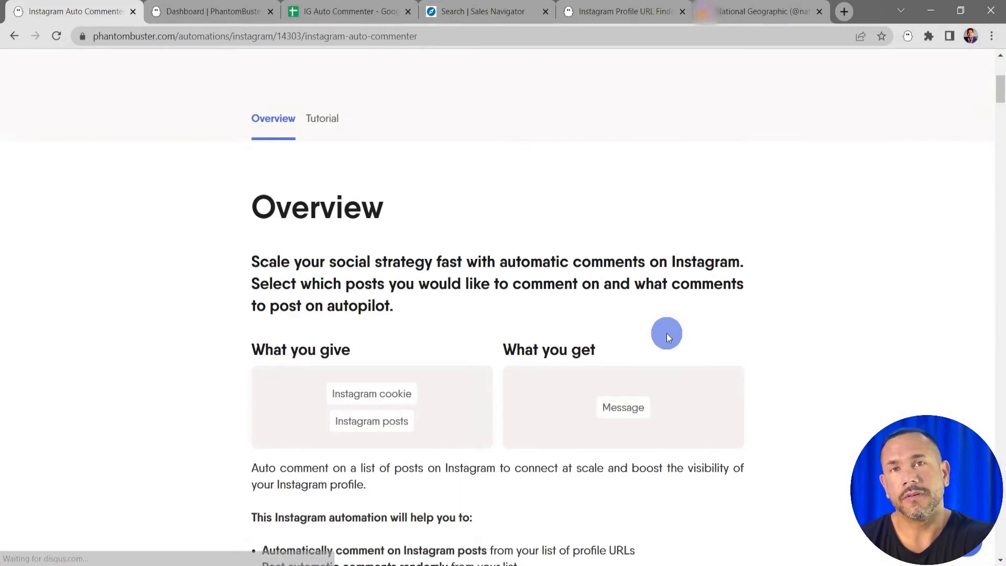
pyautogui.scroll(3)
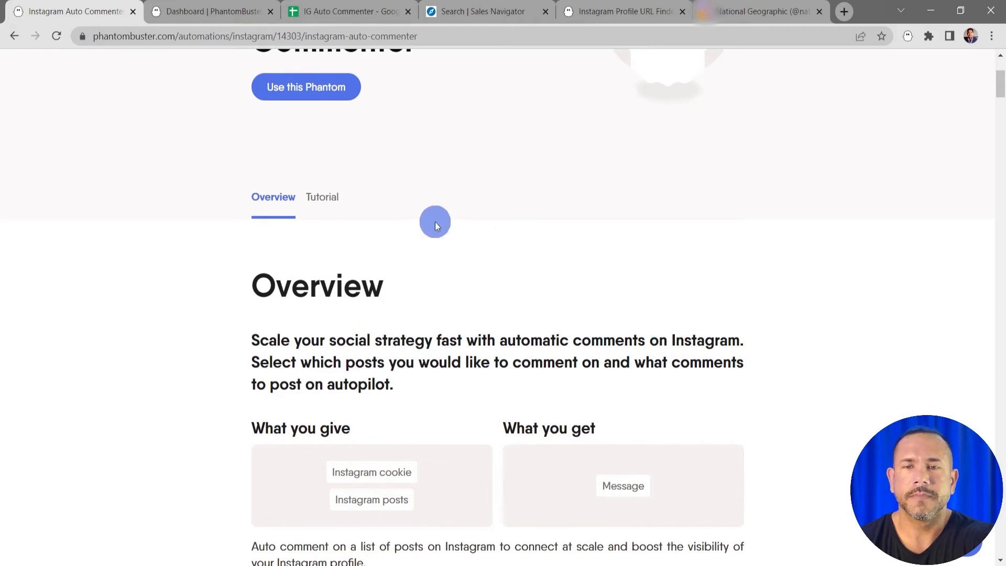
# Switch the Instagram Auto Commenter page from its overview to the Tutorial view
pyautogui.click(322, 197)
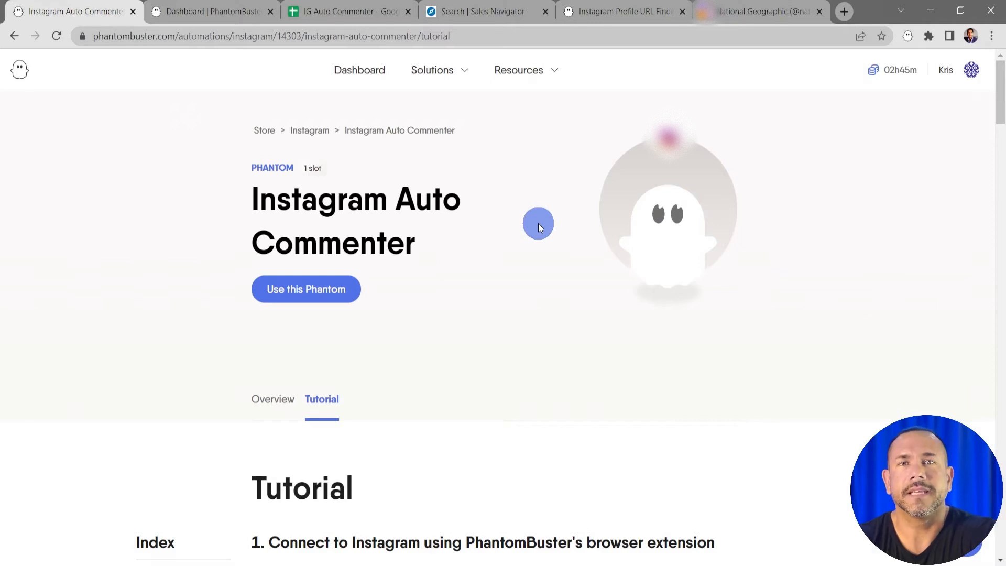
pyautogui.moveTo(372, 312)
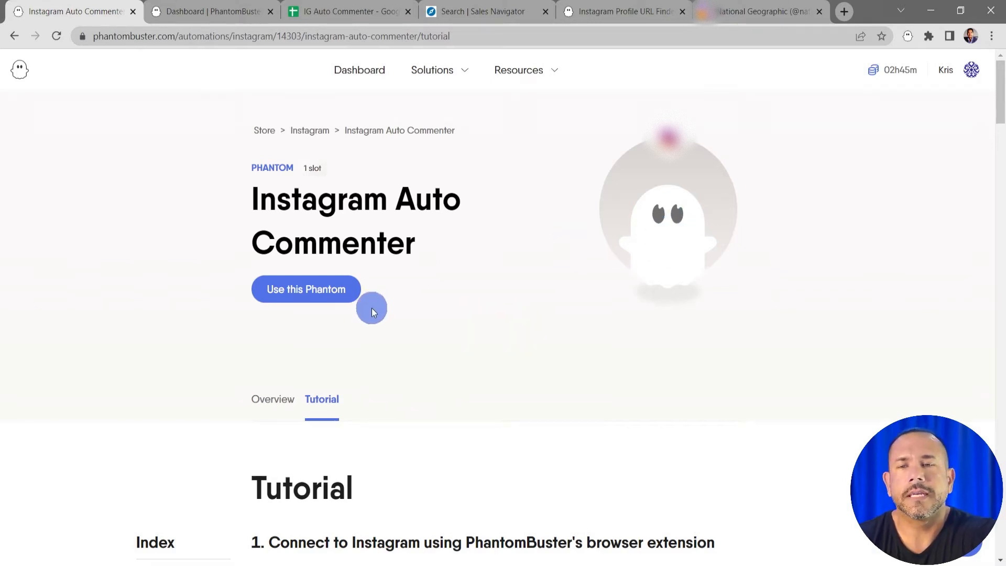
pyautogui.moveTo(655, 368)
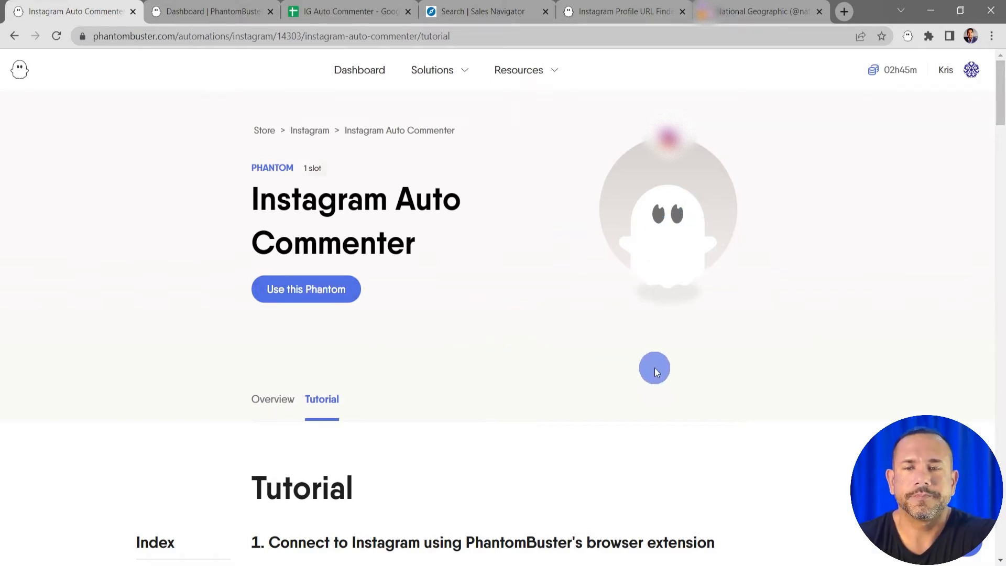
# Begin the Instagram Auto Commenter setup and connect it to the Instagram account
pyautogui.click(306, 289)
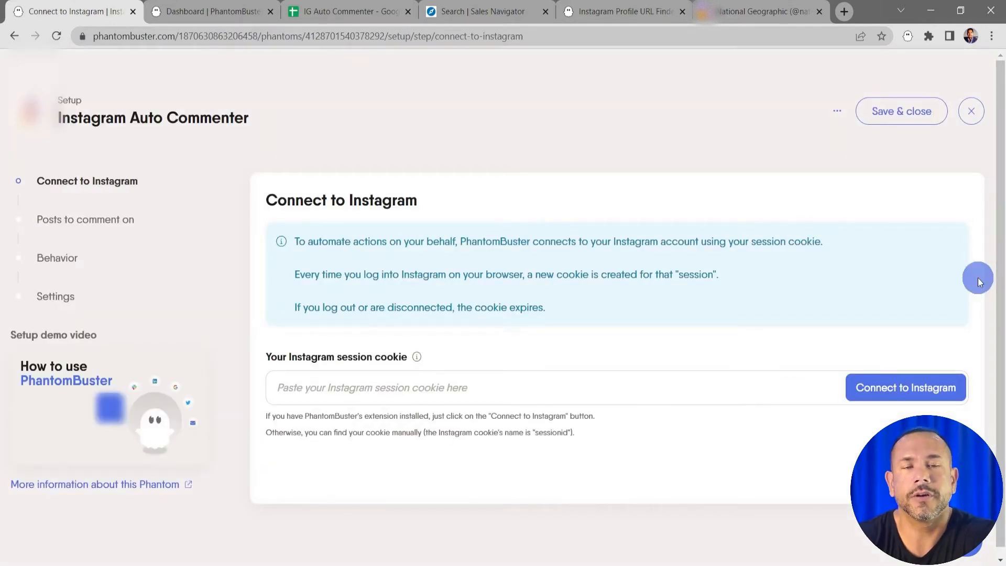
pyautogui.moveTo(971, 307)
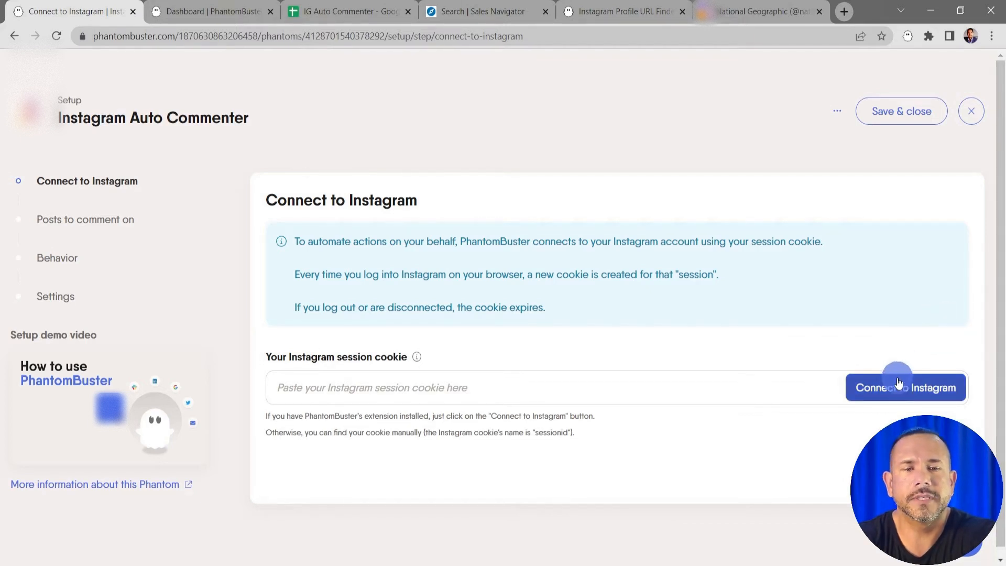
pyautogui.click(905, 387)
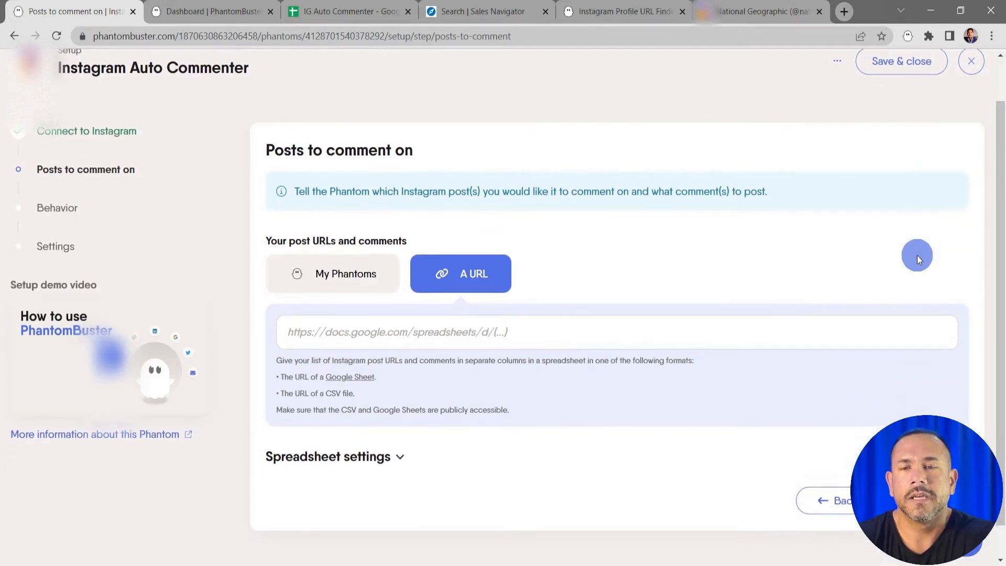
pyautogui.moveTo(360, 274)
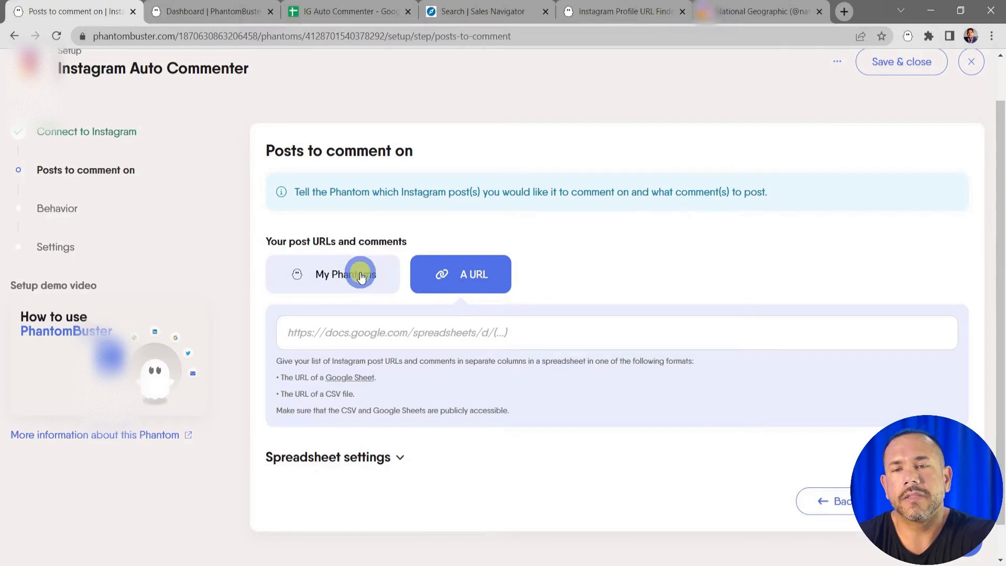
# Choose 'A URL' as the posts source and switch to the IG Auto Commenter Google Sheet
pyautogui.click(345, 274)
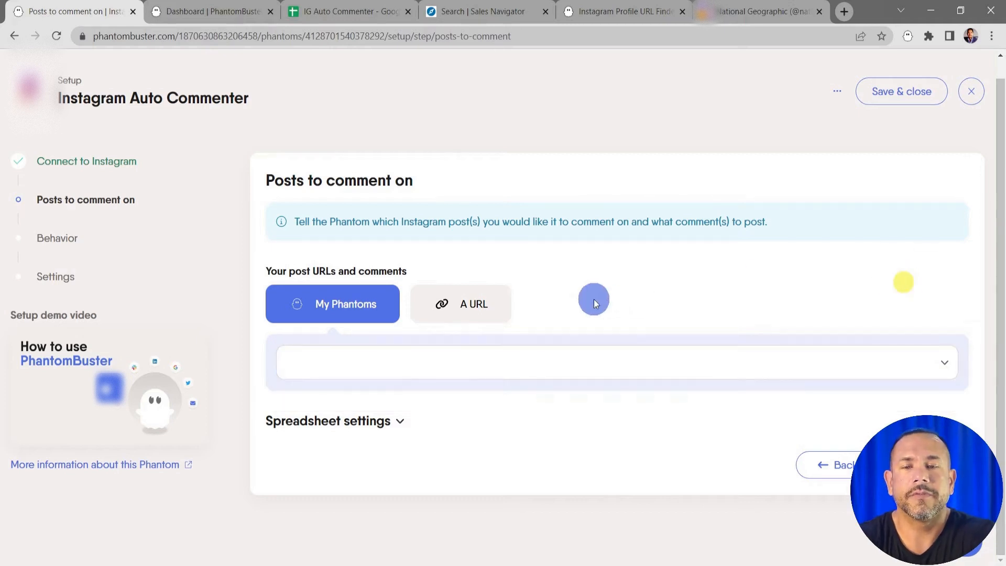
pyautogui.click(461, 304)
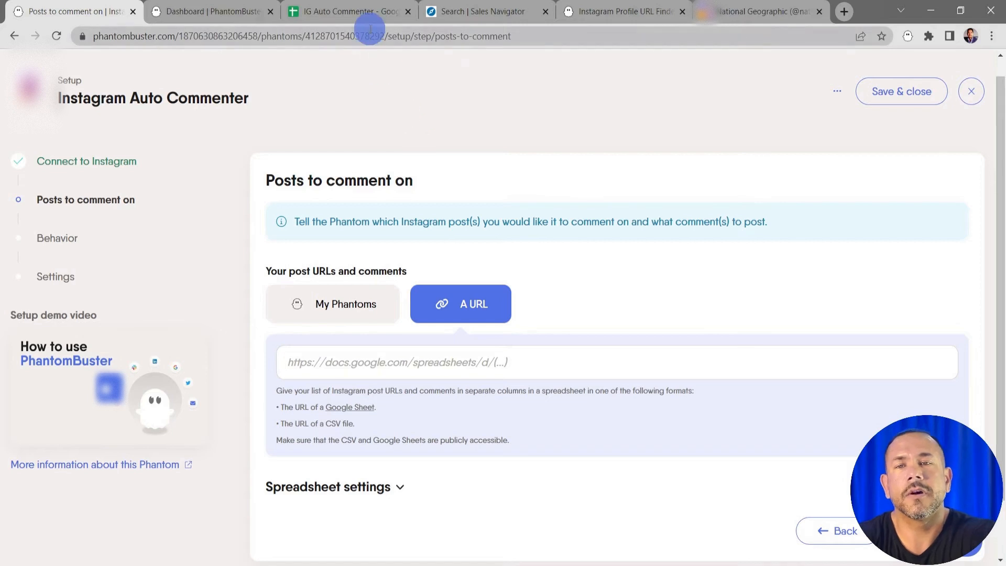
pyautogui.click(348, 11)
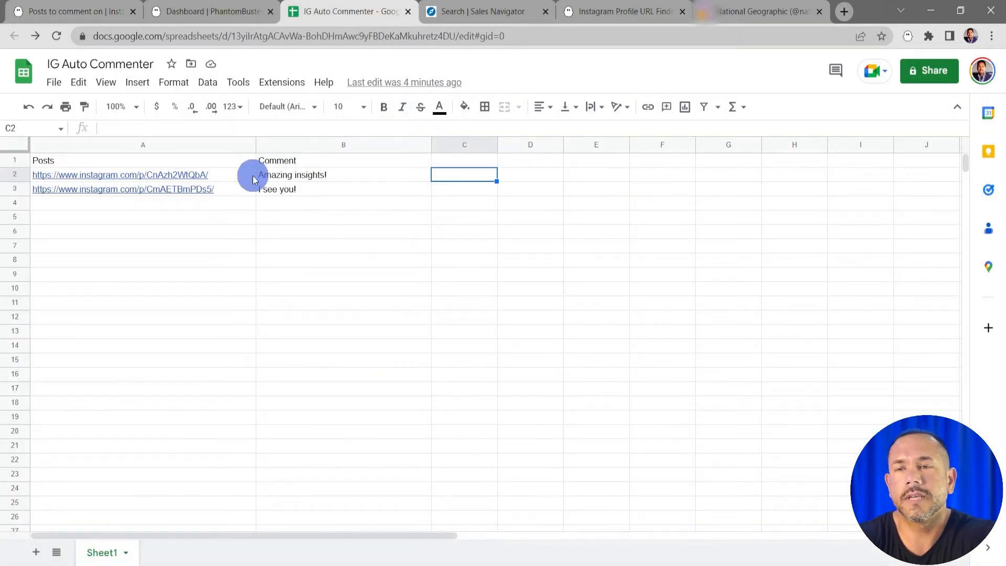
# Share the sheet as viewable by anyone with the link, copy the link, and return to PhantomBuster
pyautogui.click(343, 161)
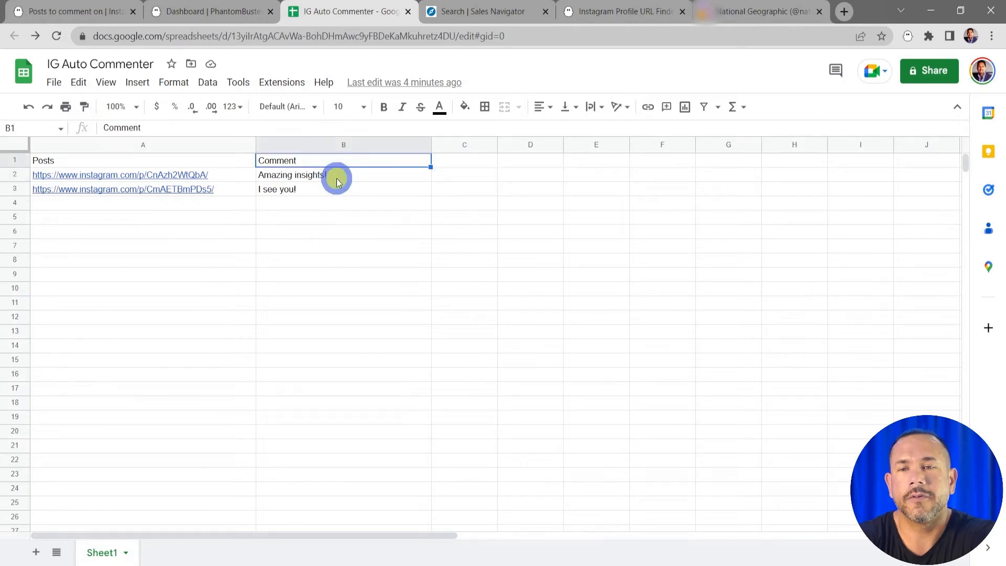
pyautogui.click(343, 202)
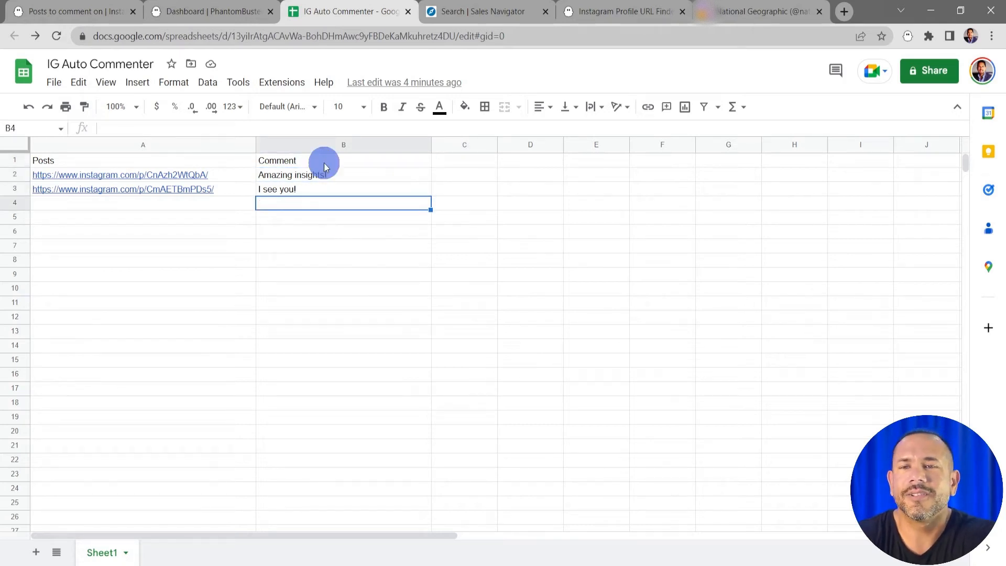
pyautogui.moveTo(928, 70)
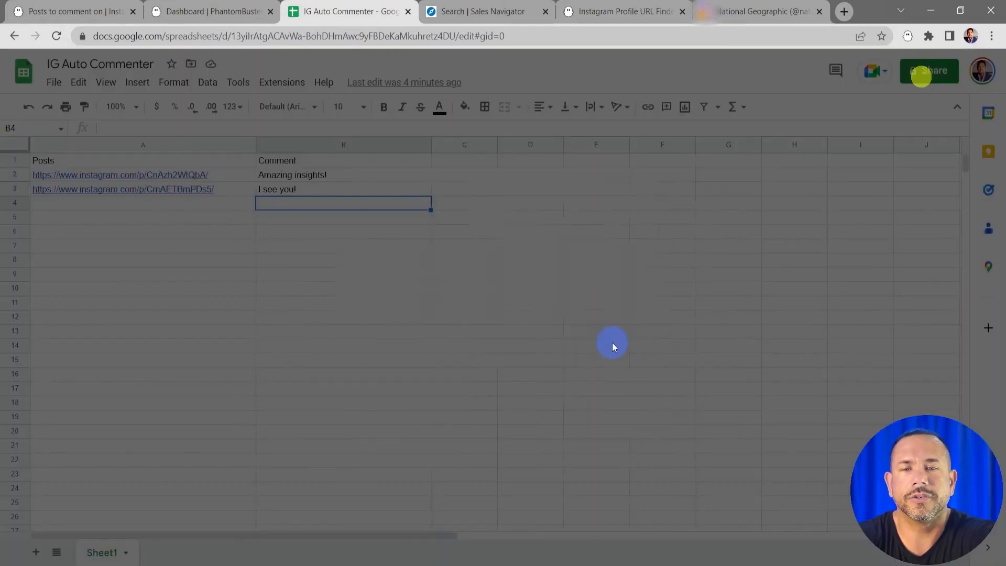
pyautogui.click(928, 71)
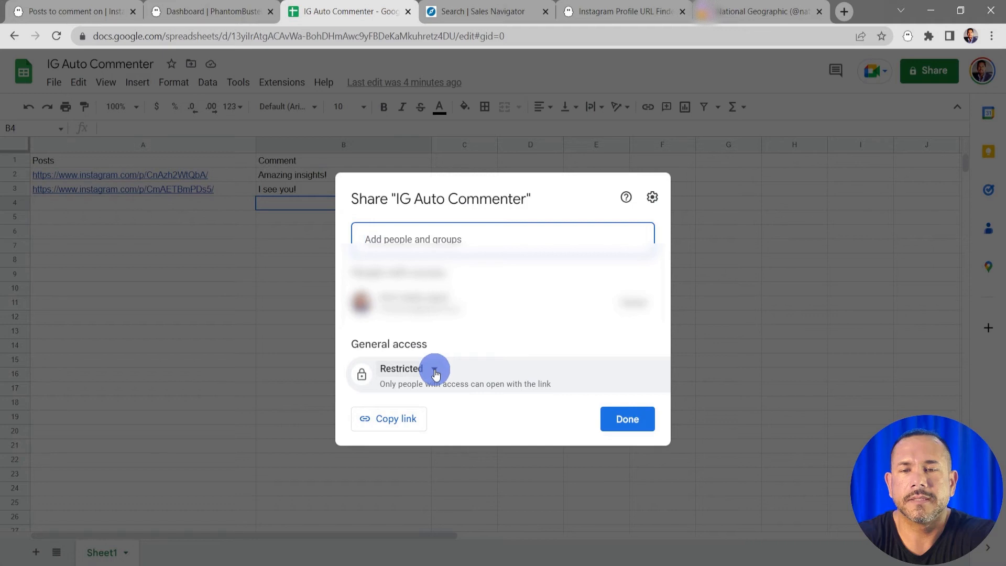
pyautogui.click(434, 374)
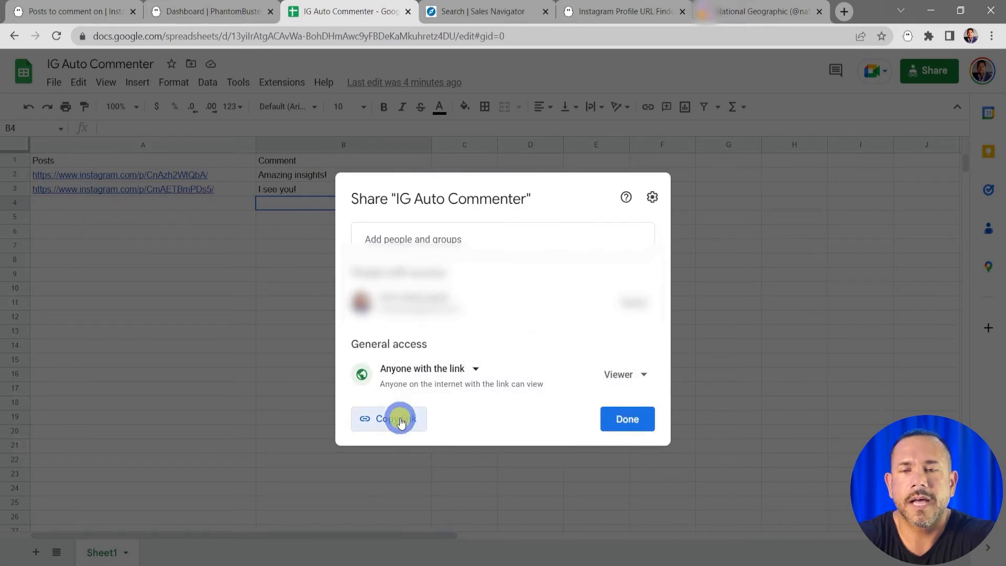
pyautogui.click(388, 418)
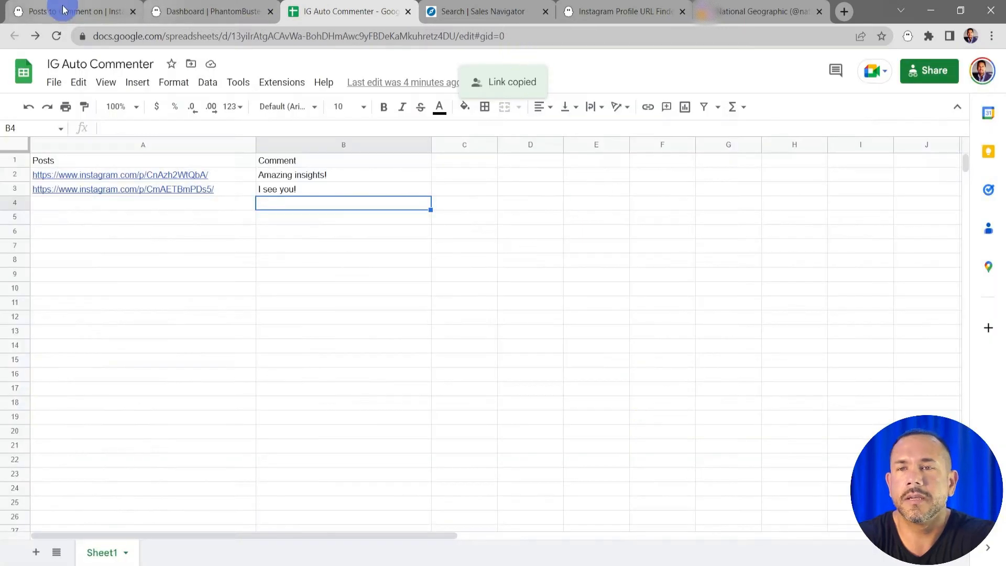
pyautogui.click(72, 11)
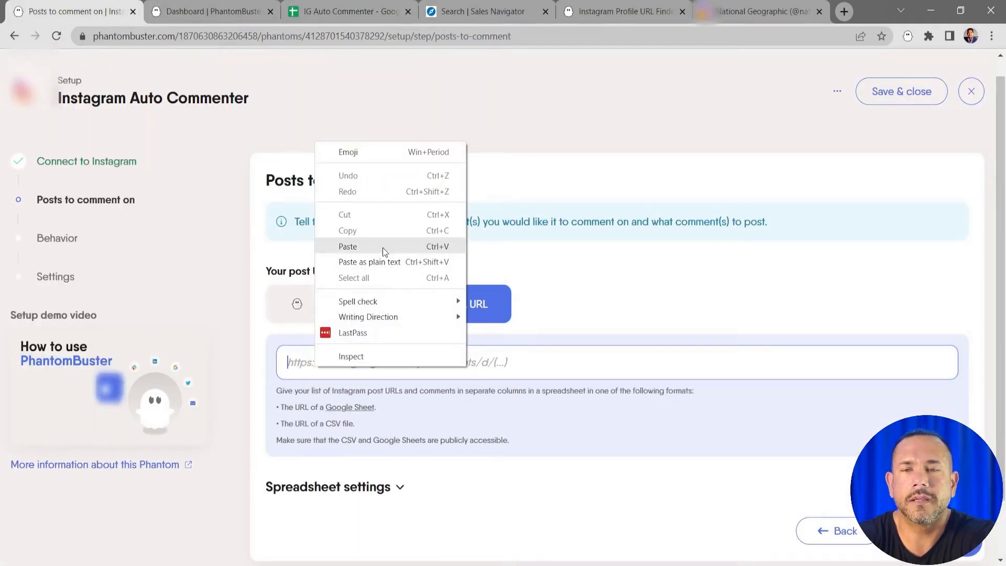
# Paste the sheet link and set Posts and Comment as the URL and comment columns, checking the sheet headers
pyautogui.click(346, 245)
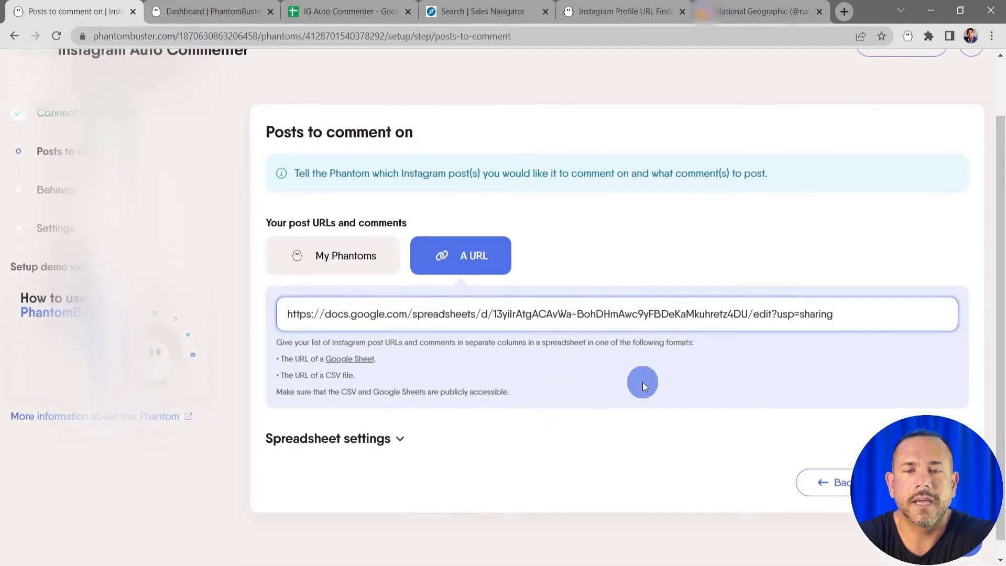
pyautogui.scroll(3)
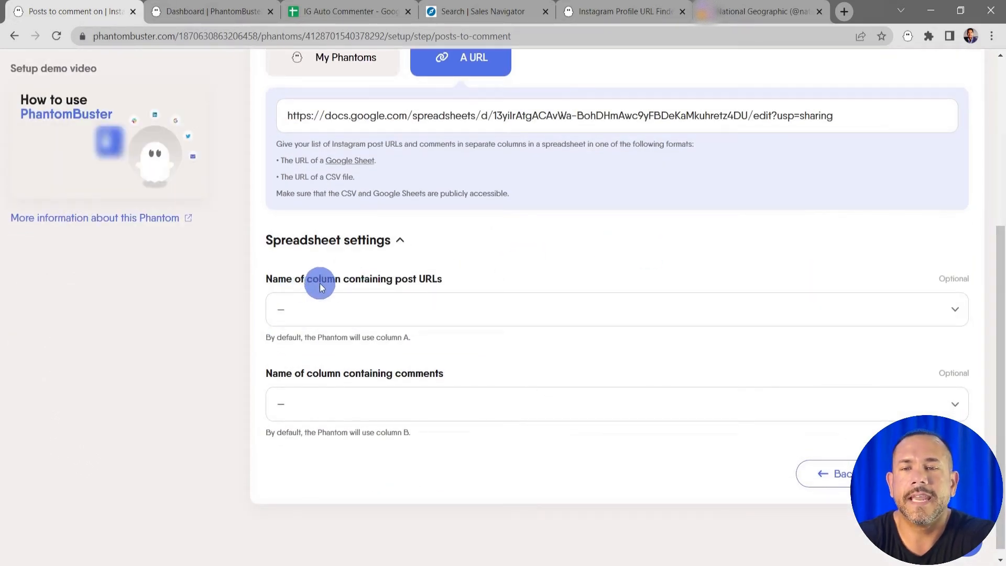
pyautogui.click(577, 309)
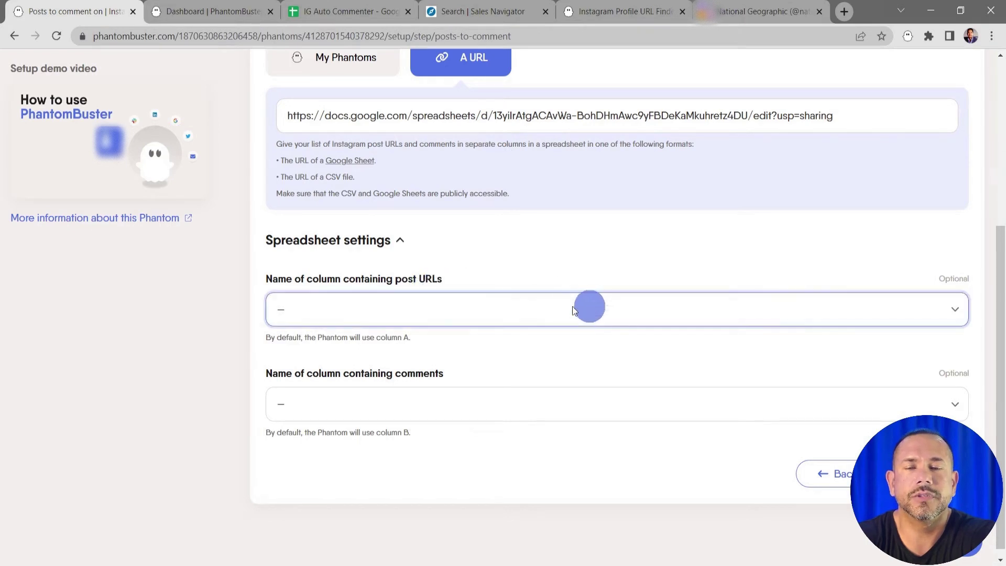
pyautogui.click(590, 310)
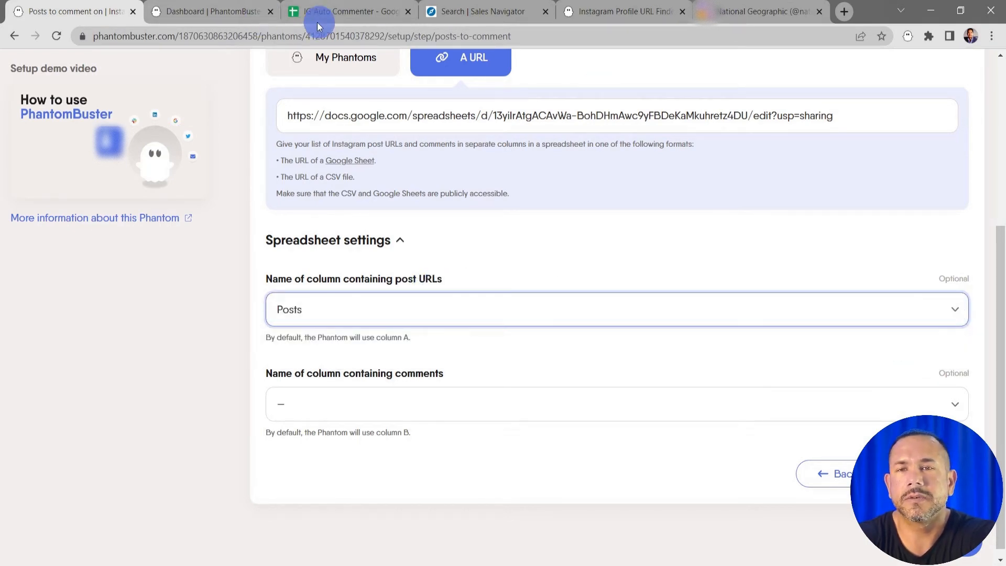
pyautogui.click(347, 12)
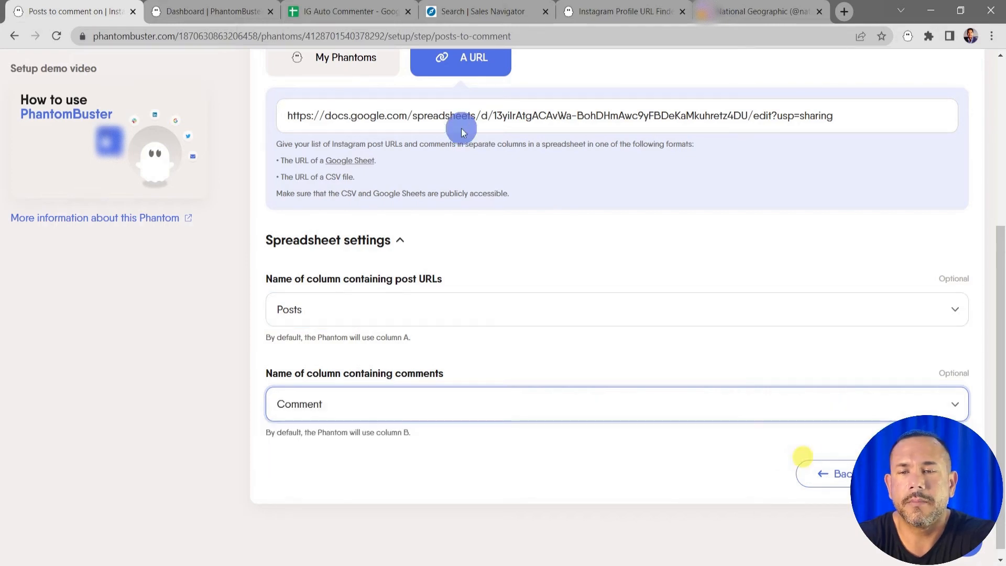
pyautogui.click(346, 11)
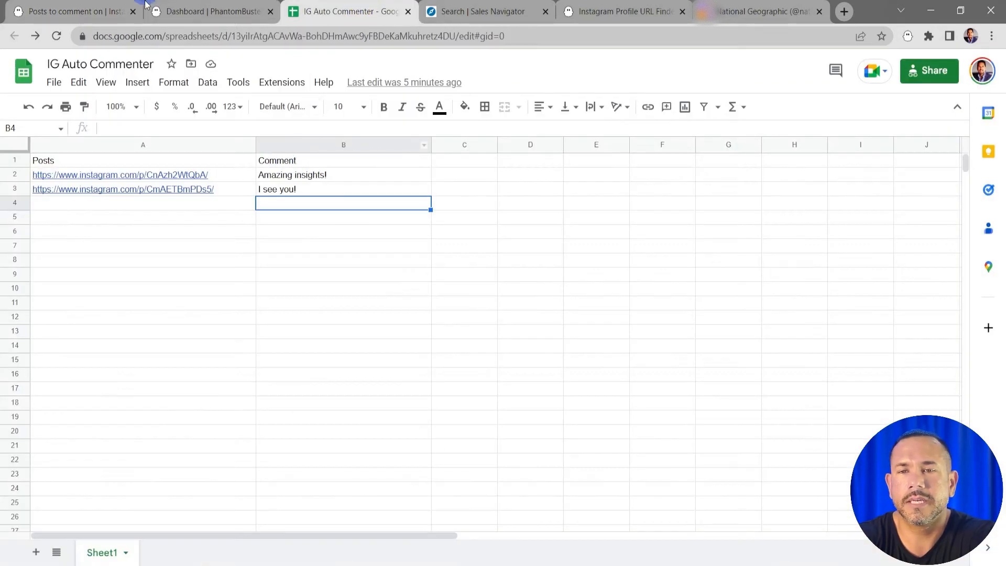
pyautogui.click(70, 11)
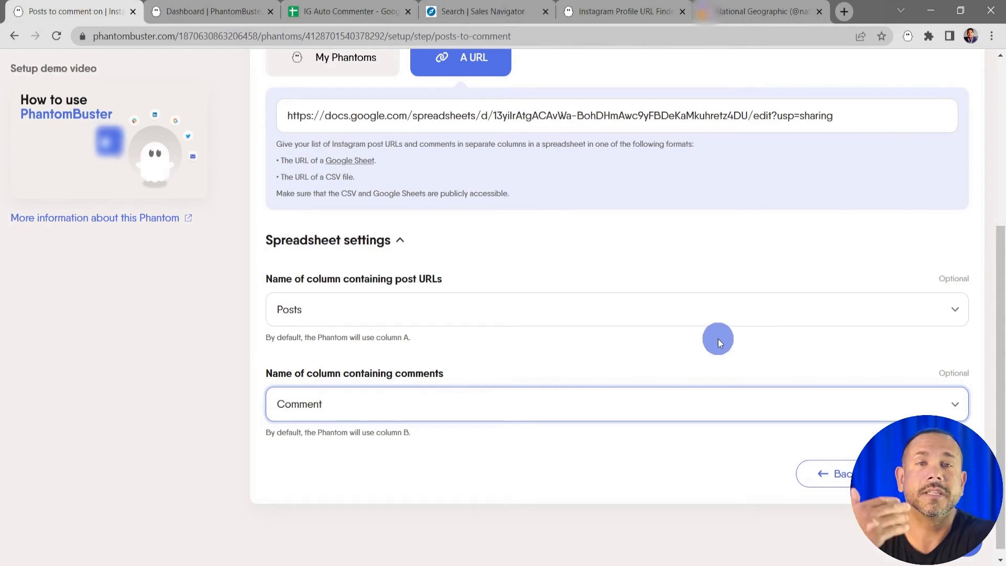
pyautogui.moveTo(709, 438)
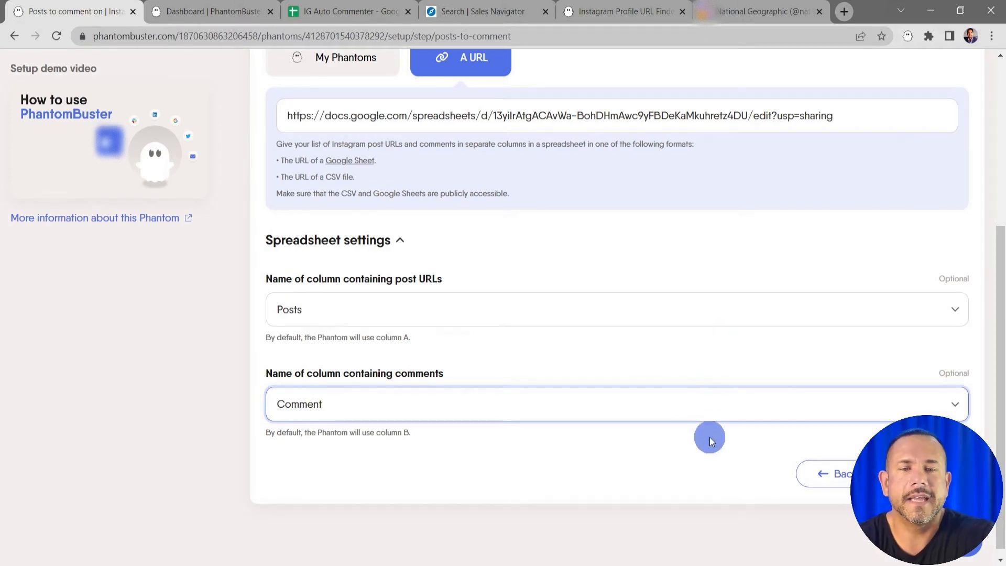
pyautogui.moveTo(739, 480)
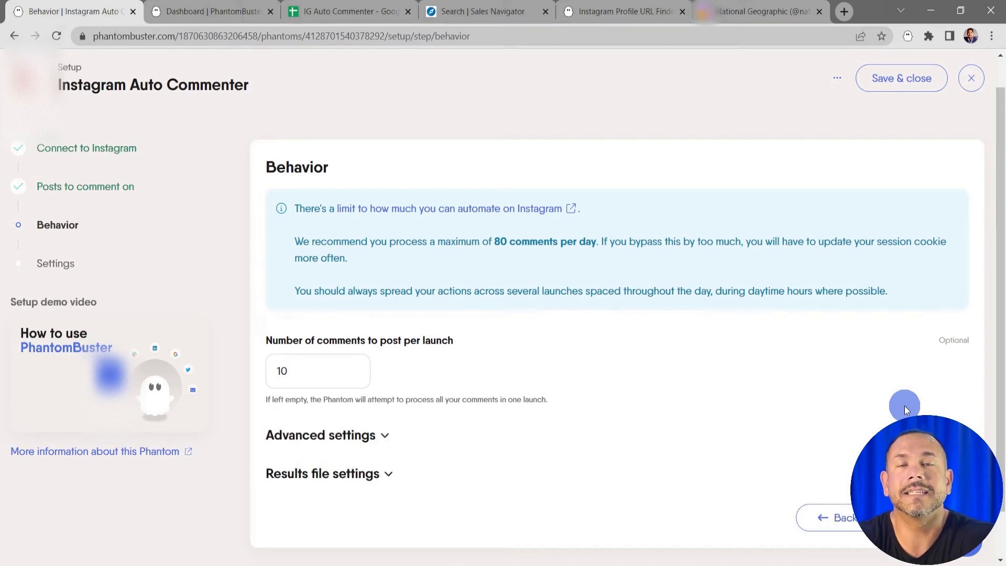
pyautogui.moveTo(674, 403)
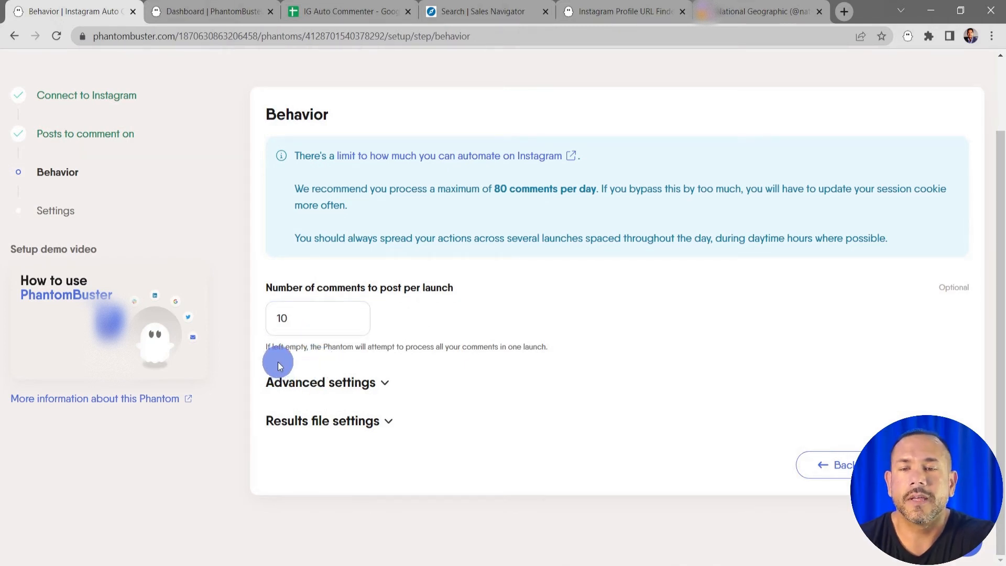
pyautogui.moveTo(432, 365)
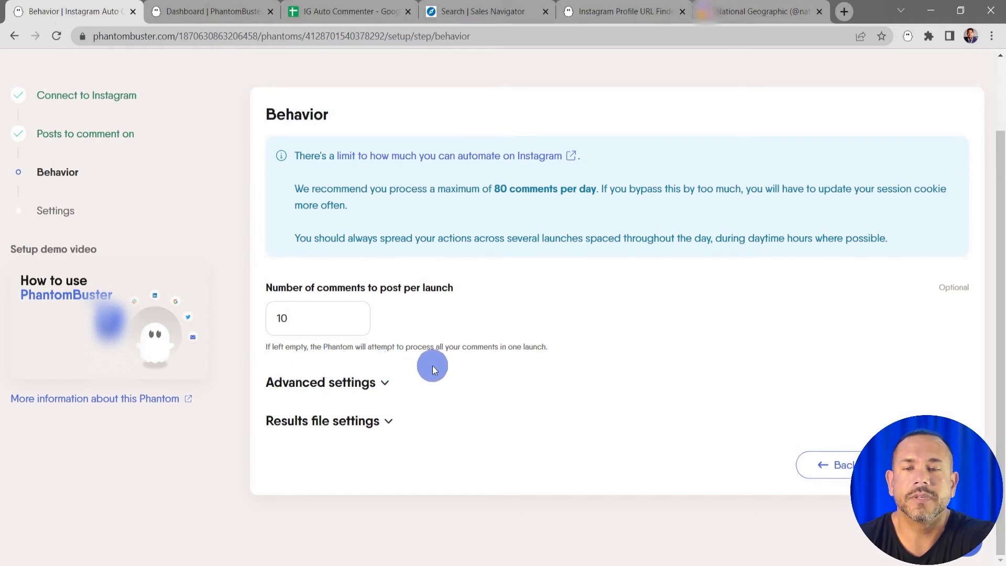
pyautogui.moveTo(526, 368)
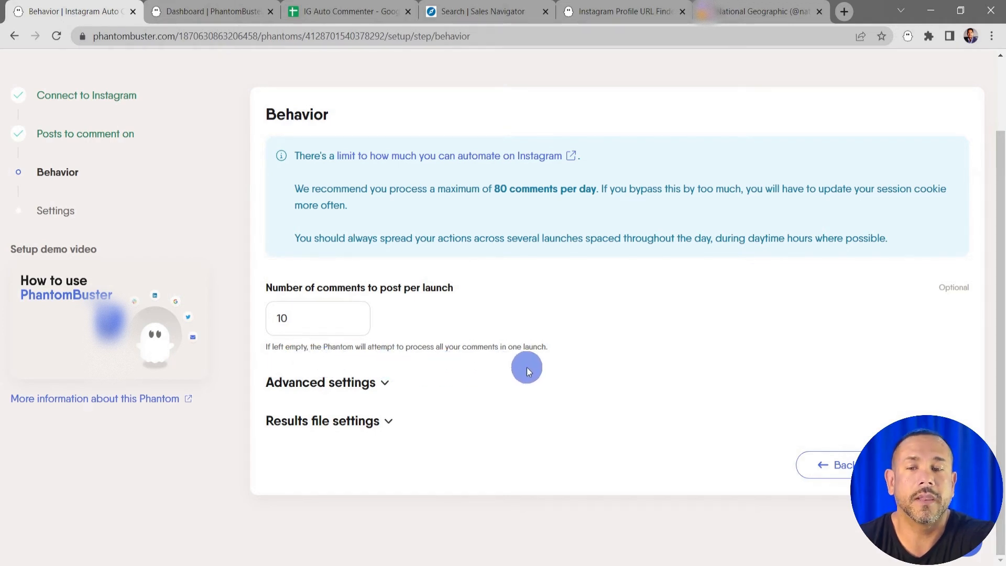
# Expand the Behavior step's advanced settings and leave the post-loading delay empty
pyautogui.click(320, 381)
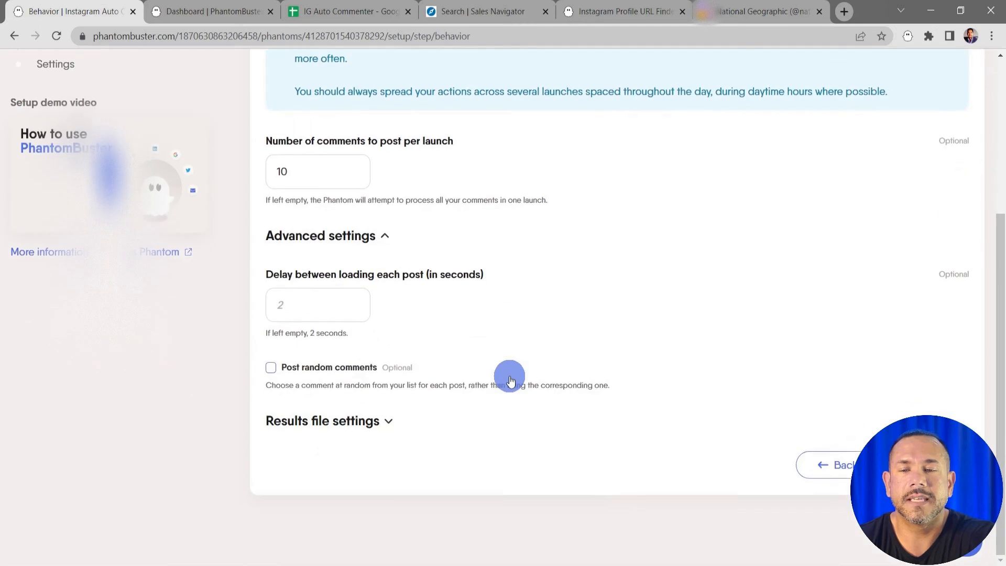
pyautogui.moveTo(425, 306)
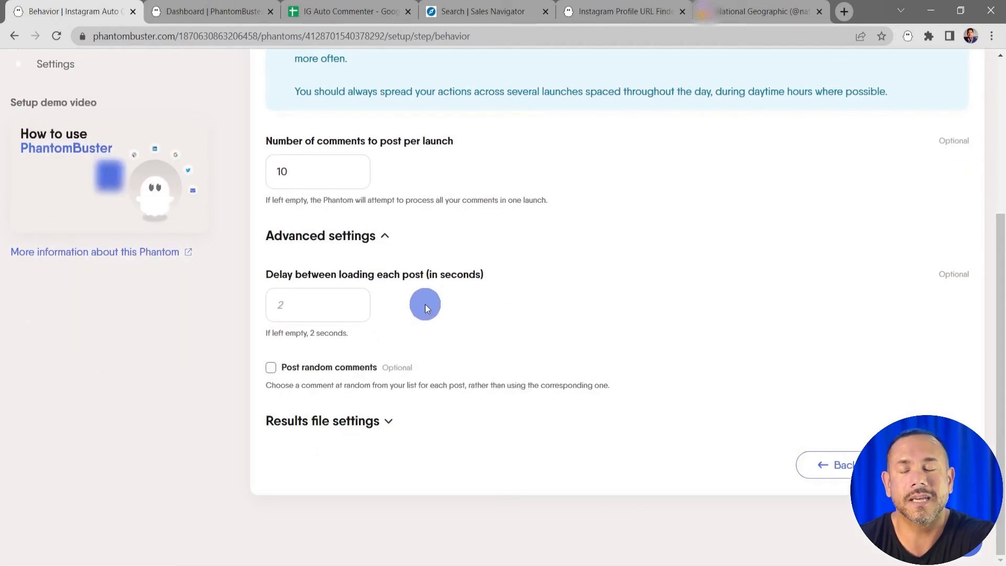
pyautogui.click(317, 304)
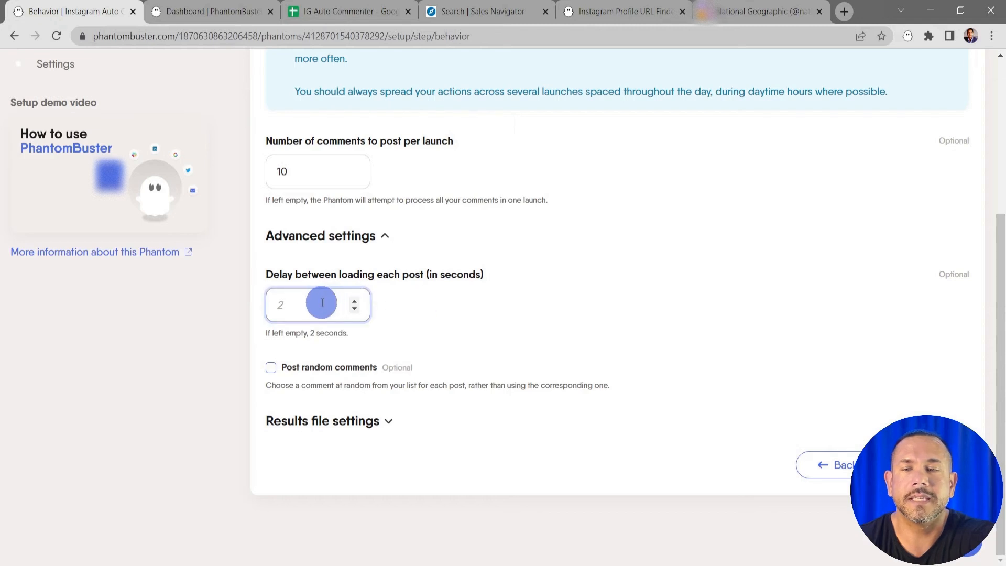
pyautogui.moveTo(402, 324)
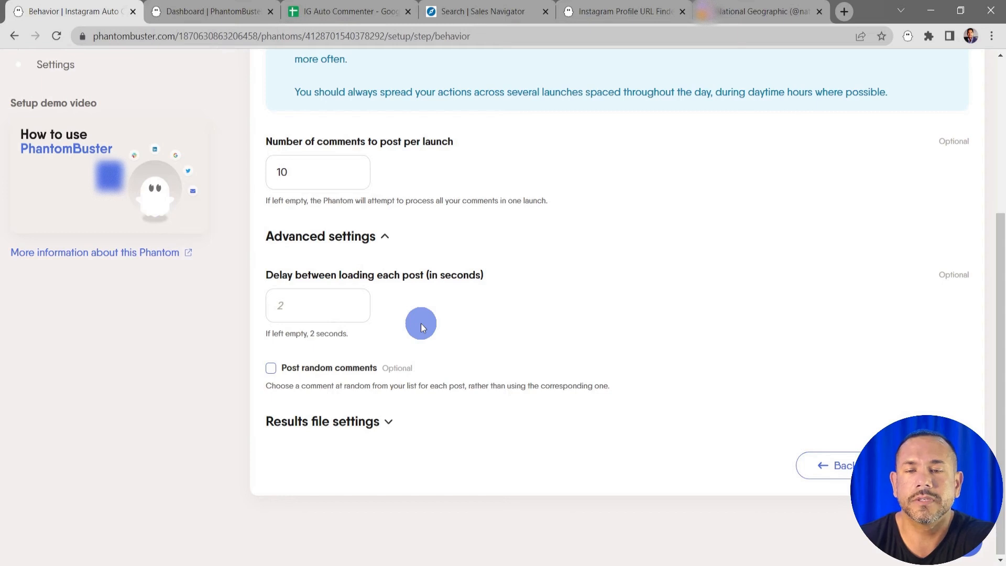
pyautogui.moveTo(429, 323)
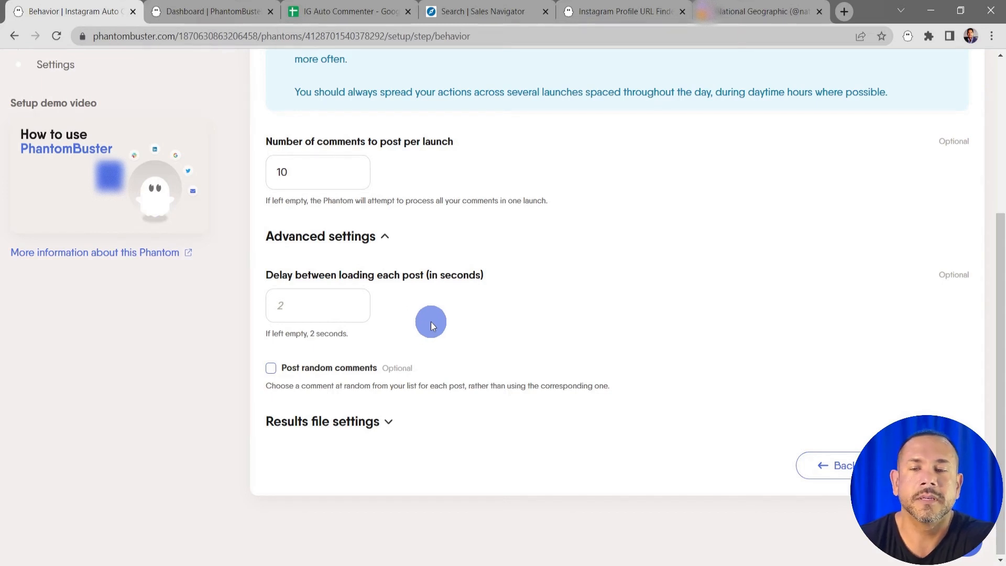
pyautogui.moveTo(421, 433)
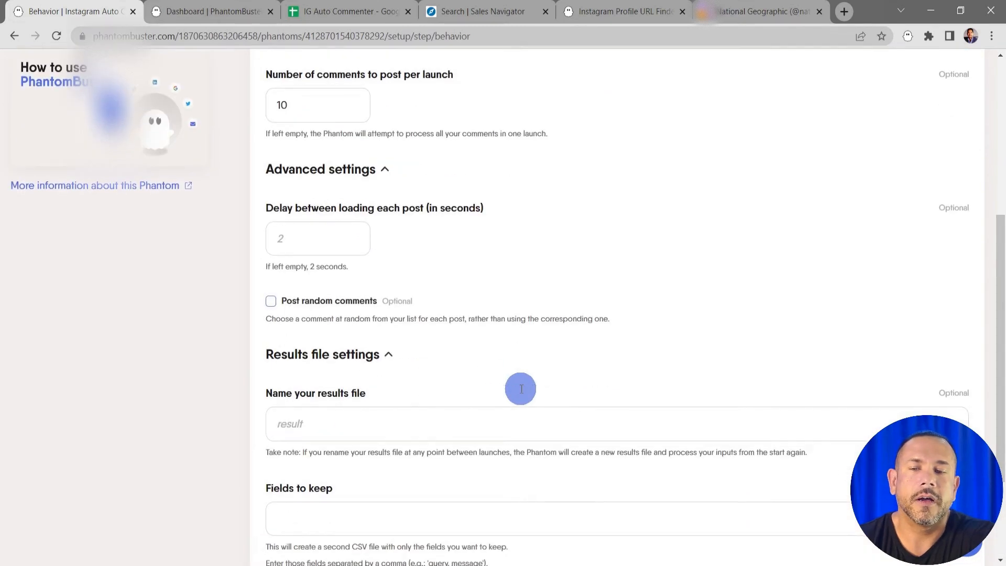
pyautogui.scroll(-3)
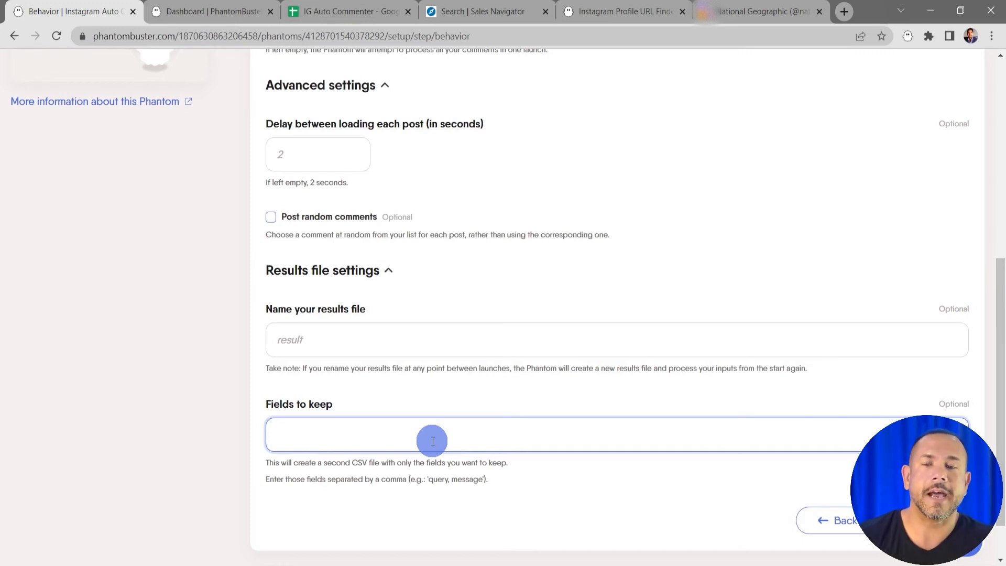
pyautogui.scroll(3)
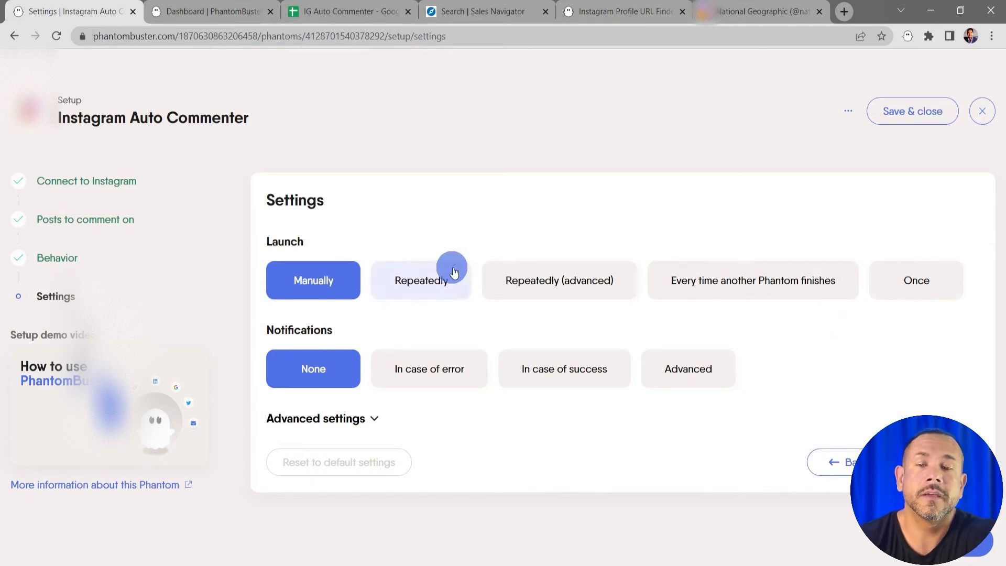
pyautogui.moveTo(452, 278)
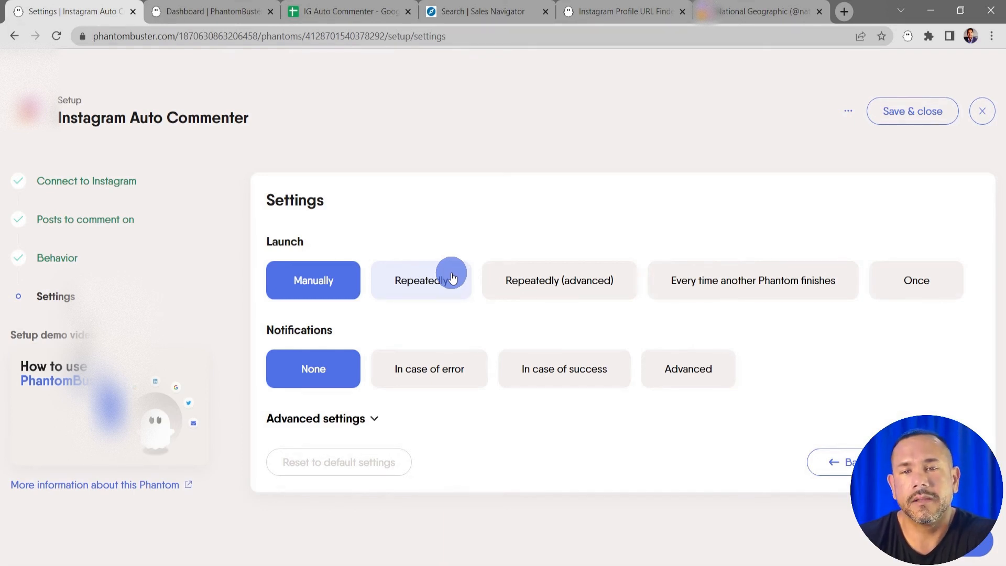
pyautogui.moveTo(560, 246)
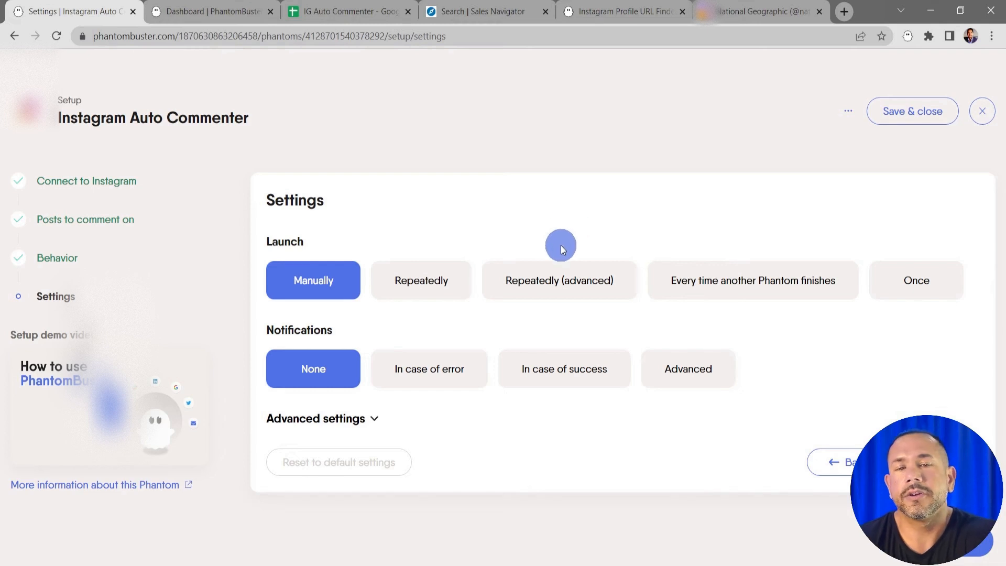
pyautogui.moveTo(702, 289)
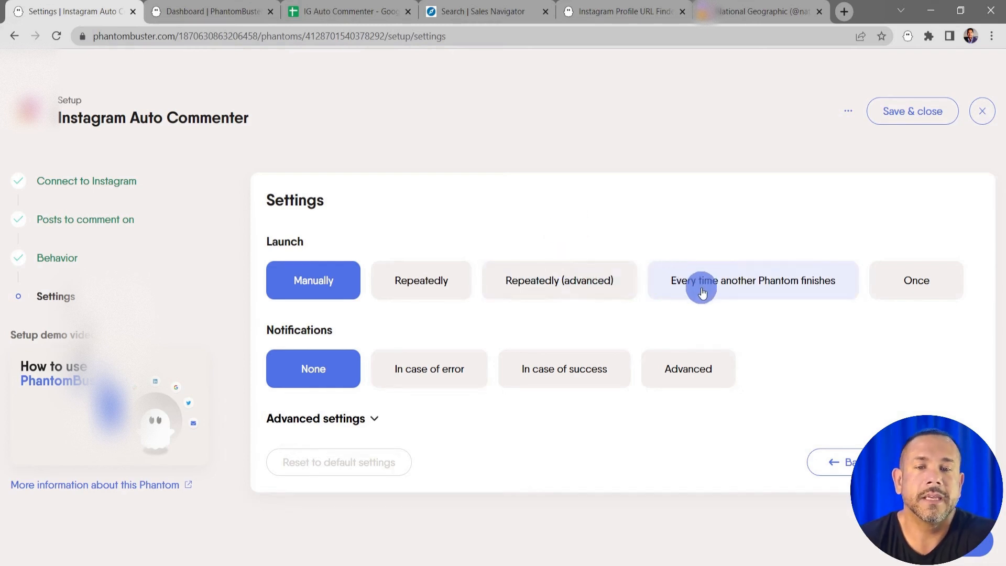
pyautogui.moveTo(916, 280)
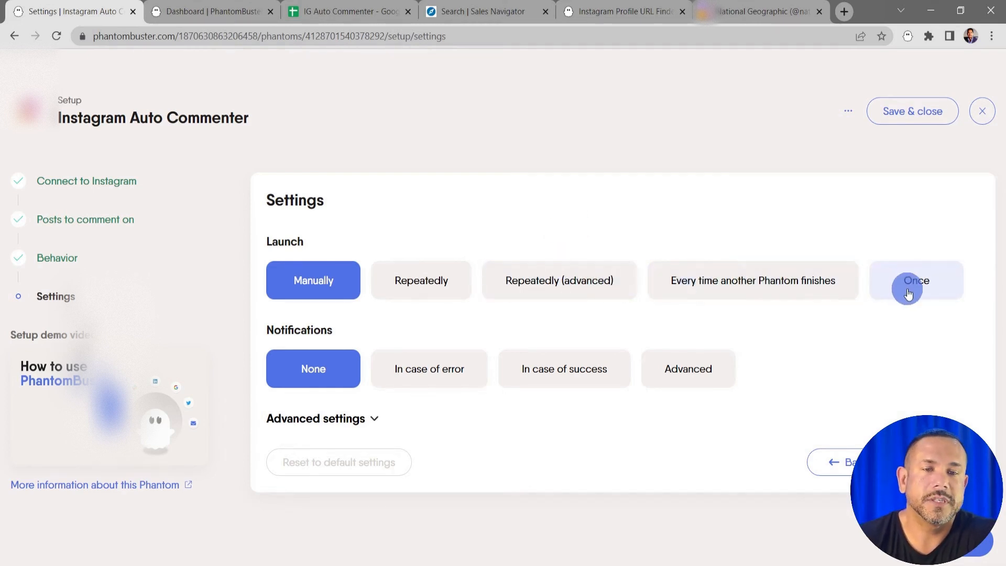
pyautogui.moveTo(322, 330)
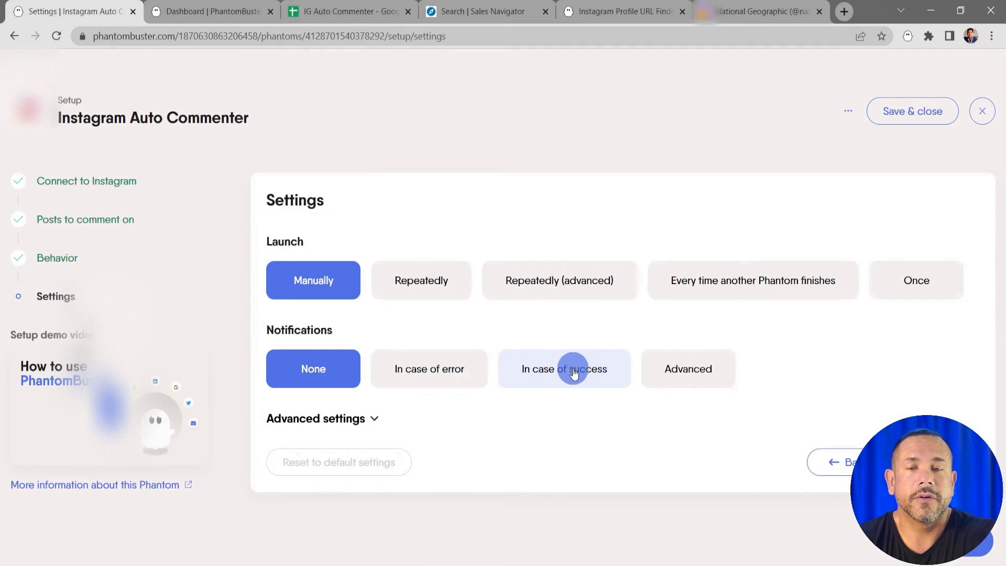
pyautogui.moveTo(460, 424)
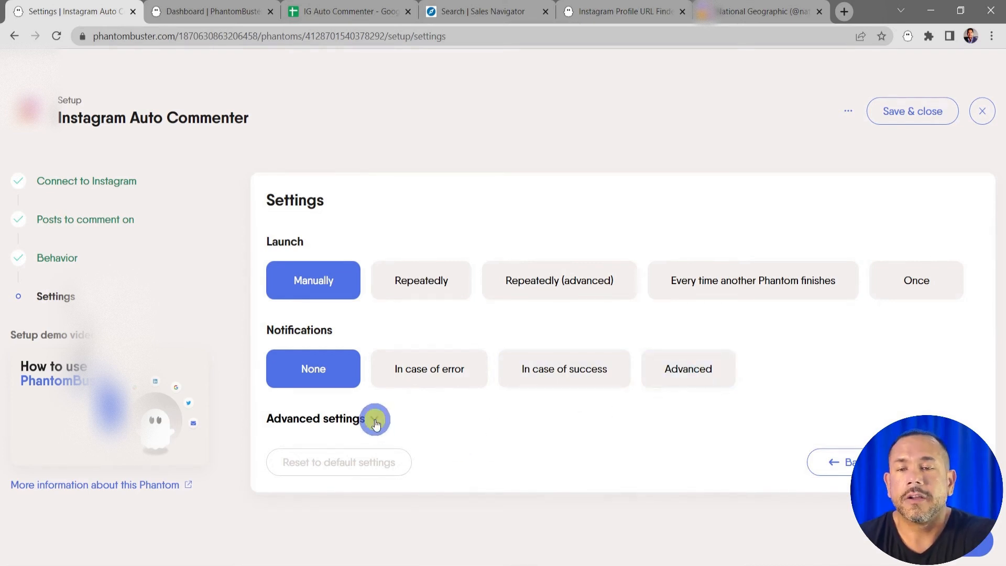
# Review the Proxies, Limits and Folder management options in the expanded advanced settings
pyautogui.click(375, 423)
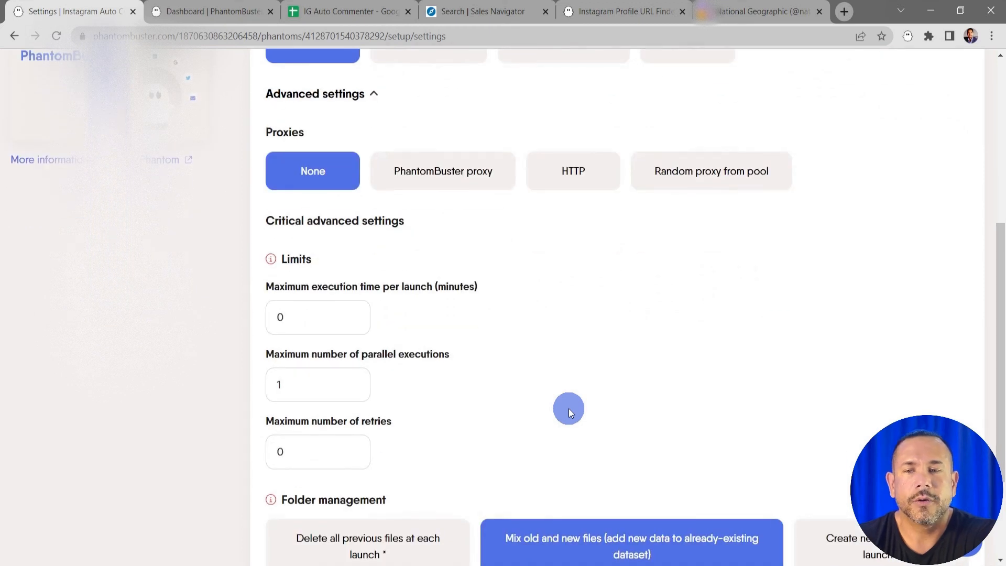
pyautogui.scroll(-3)
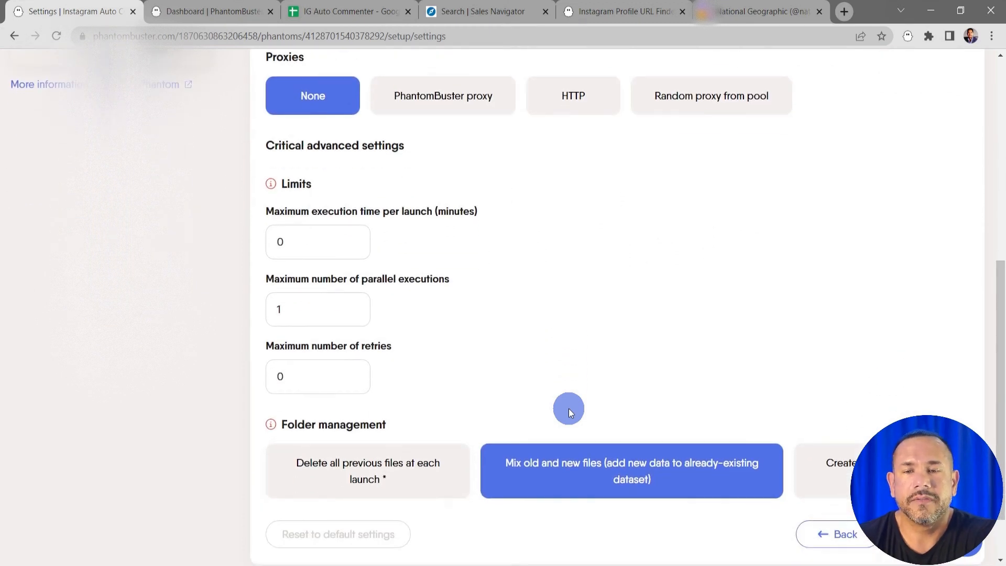
pyautogui.scroll(3)
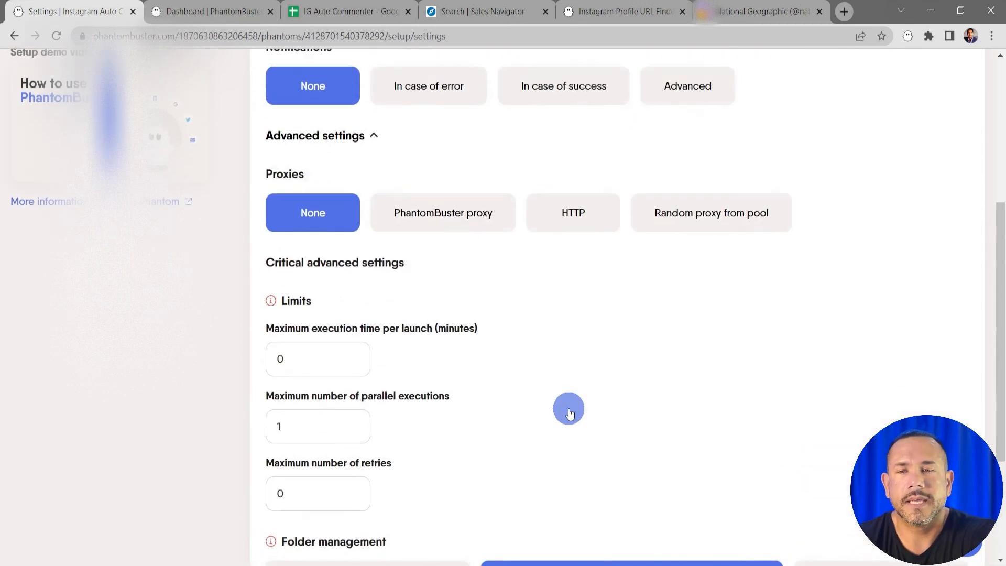
pyautogui.scroll(3)
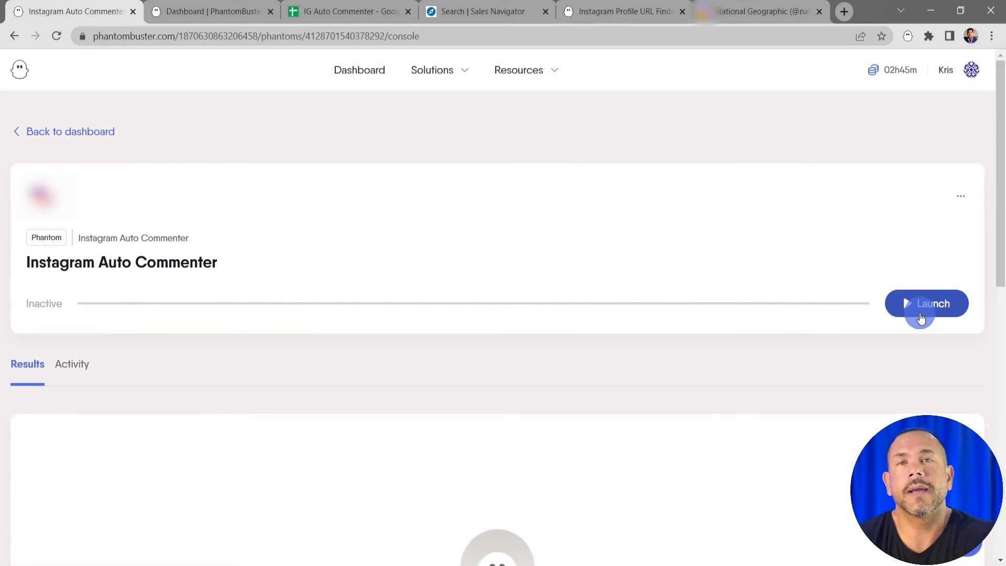
pyautogui.moveTo(952, 225)
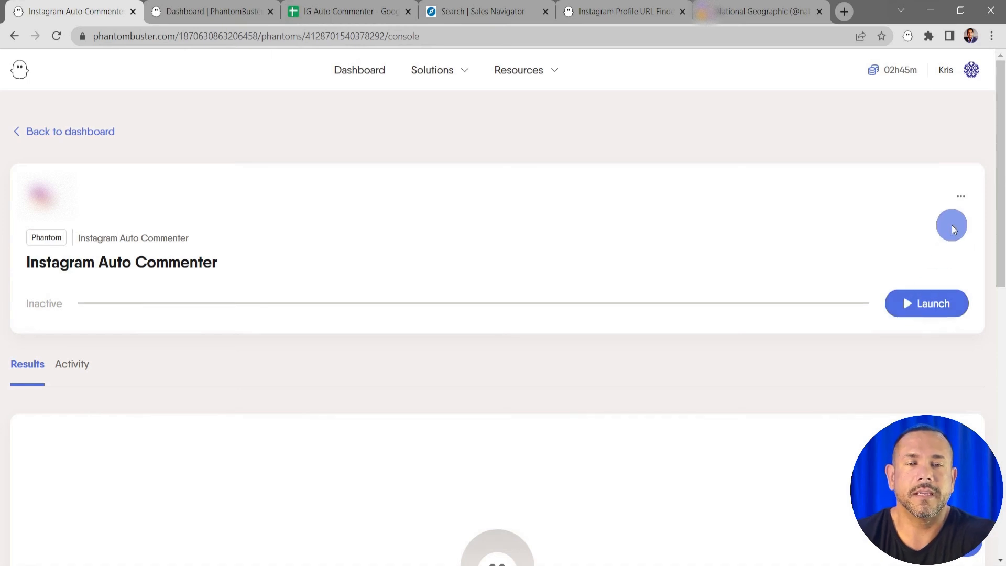
pyautogui.moveTo(937, 312)
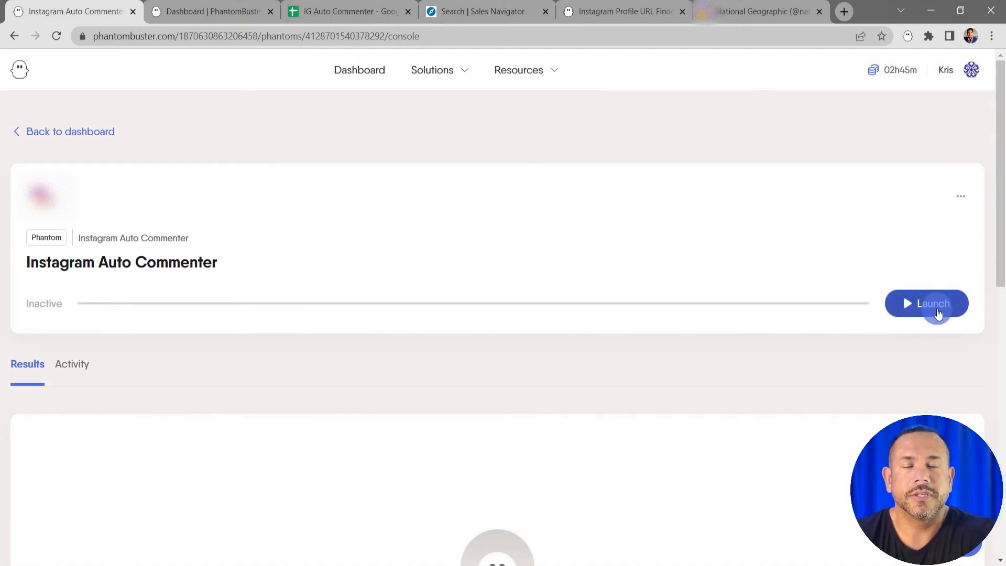
# Launch the Instagram Auto Commenter from its console
pyautogui.click(926, 303)
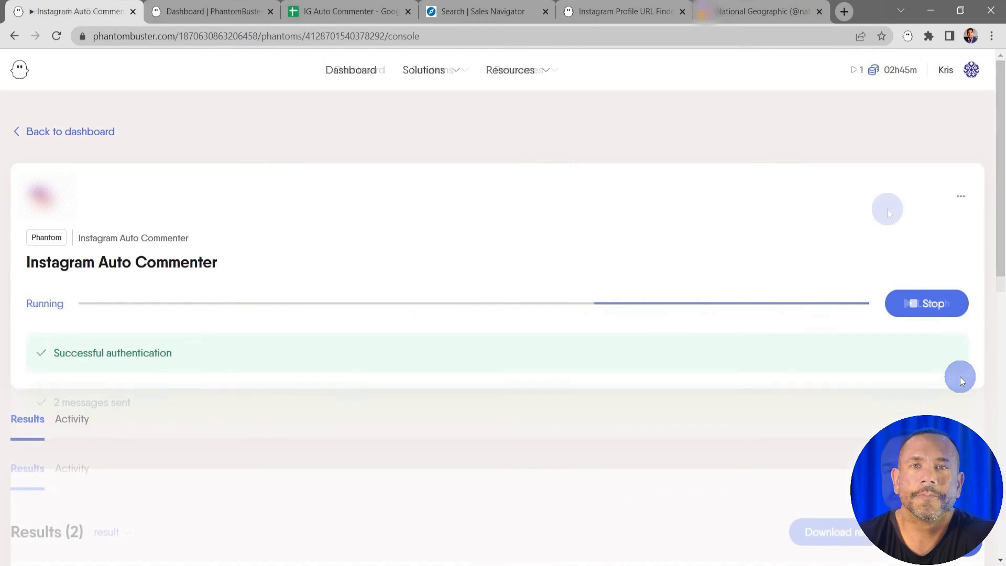
# Let the run finish, confirming authentication succeeded and 2 messages were sent
pyautogui.click(926, 303)
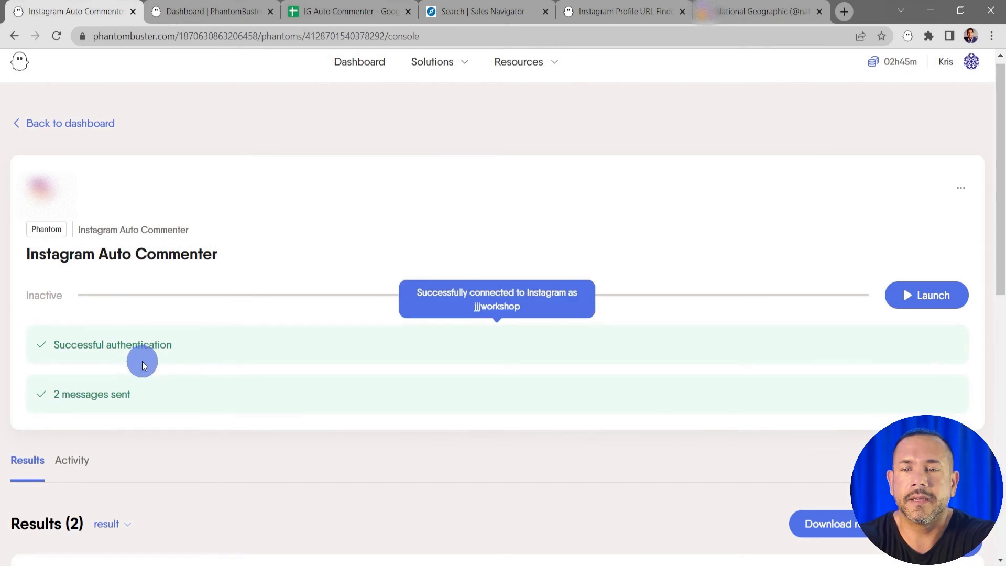
pyautogui.moveTo(173, 347)
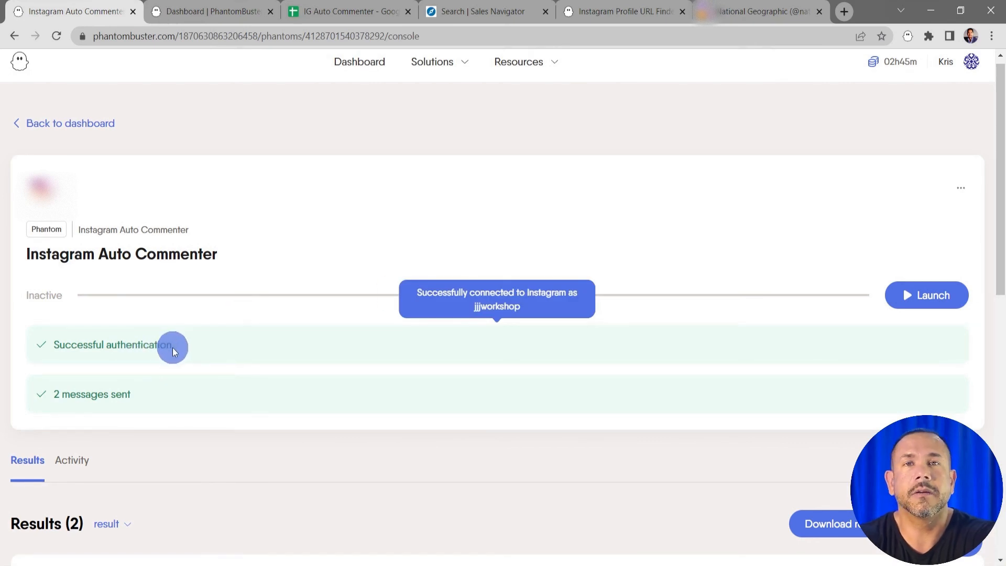
pyautogui.moveTo(142, 406)
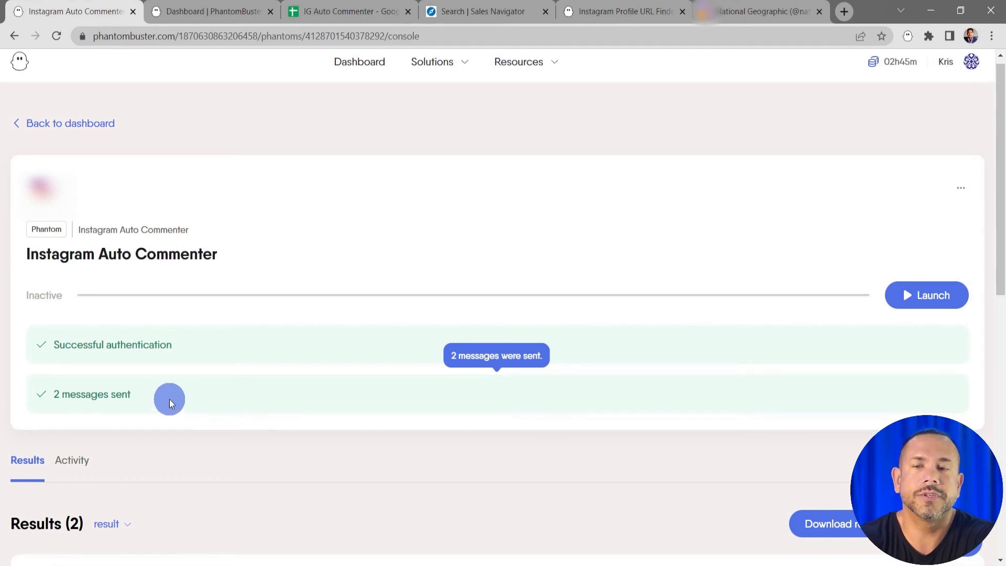
# Scroll to the Results table listing the two commented posts, 'Amazing insights!' and 'I see you!'
pyautogui.scroll(-3)
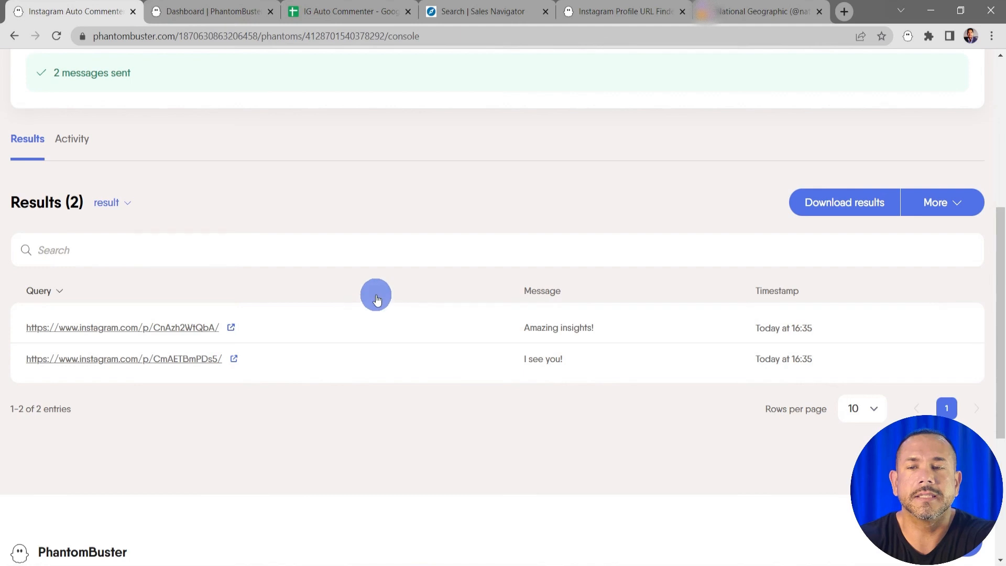
pyautogui.moveTo(588, 345)
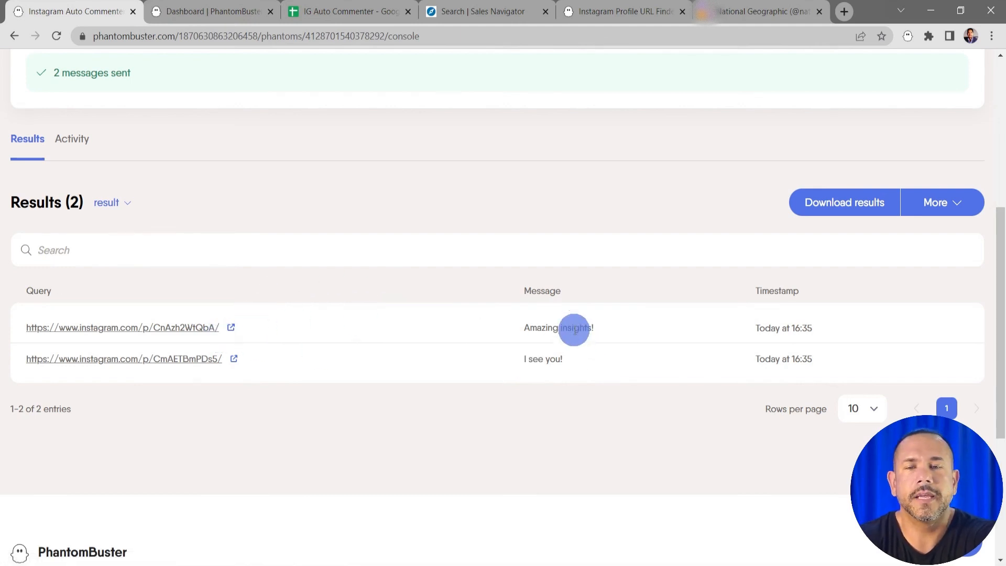
pyautogui.moveTo(574, 328)
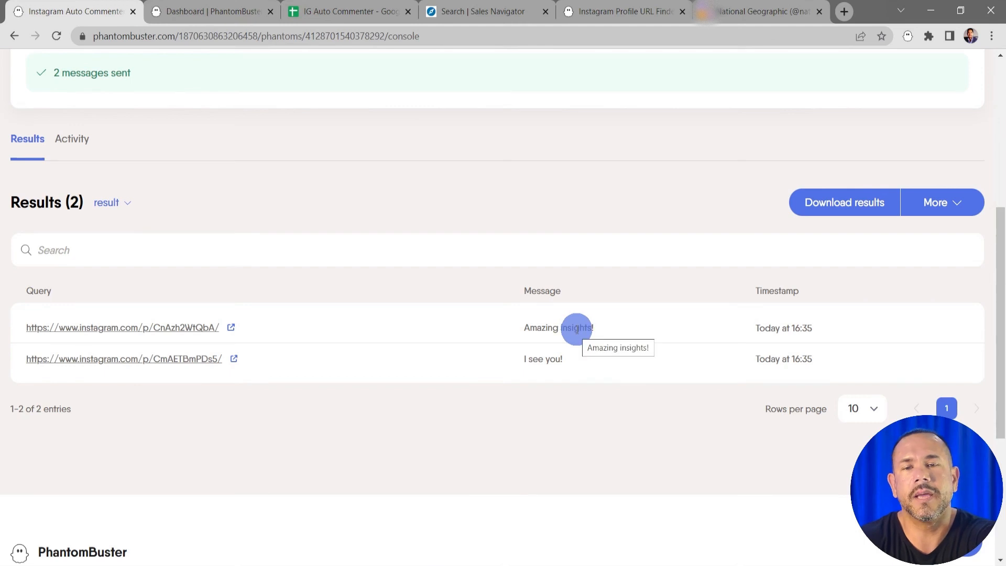
pyautogui.moveTo(741, 328)
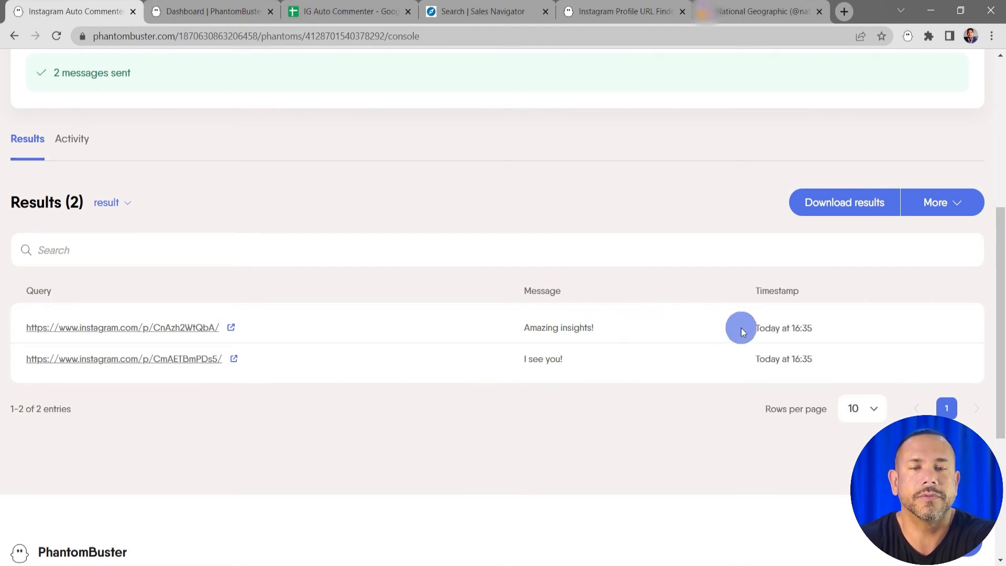
pyautogui.moveTo(815, 328)
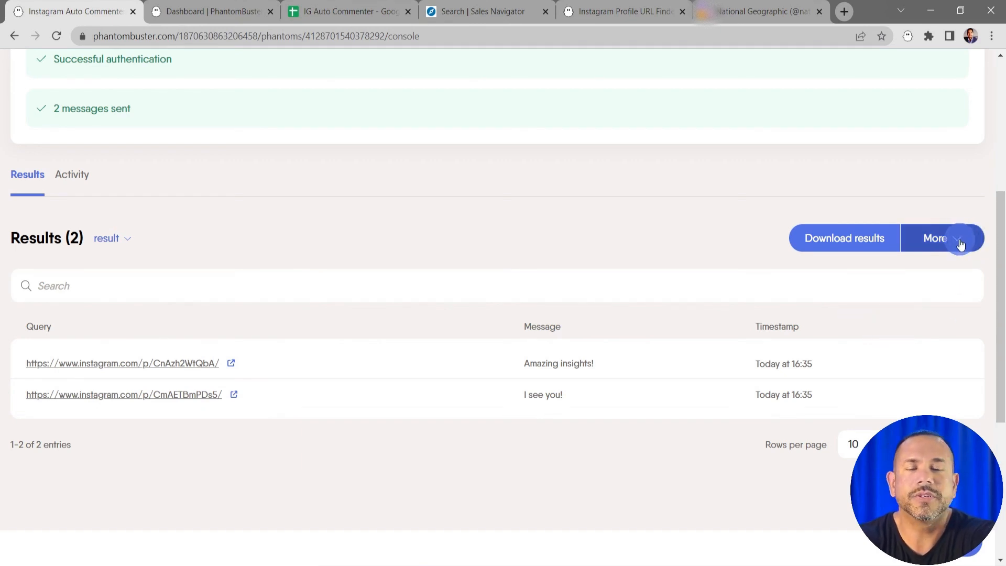
# Reveal the result file download options, then view the Activity record of the successful run with 2 messages sent
pyautogui.click(942, 238)
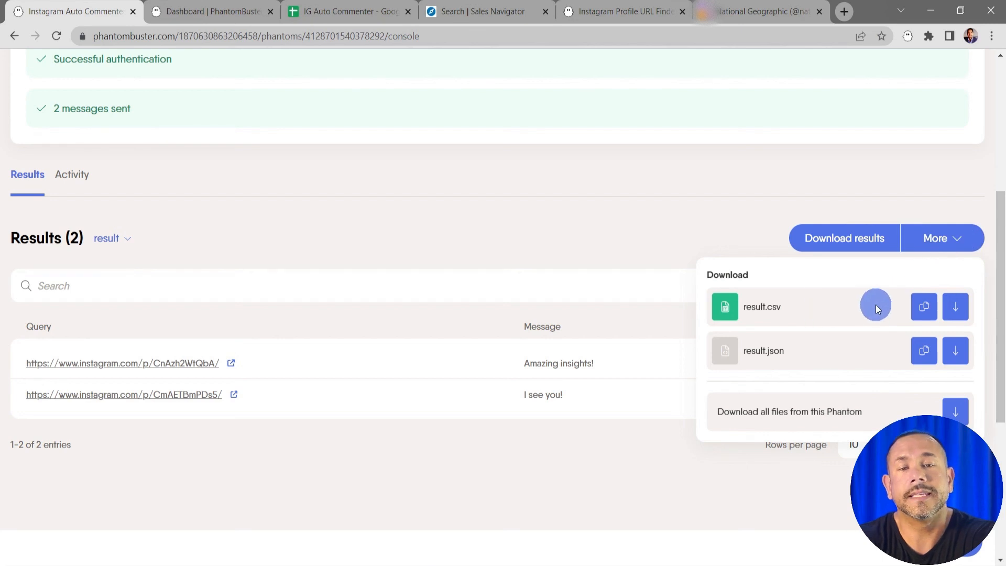
pyautogui.moveTo(876, 306)
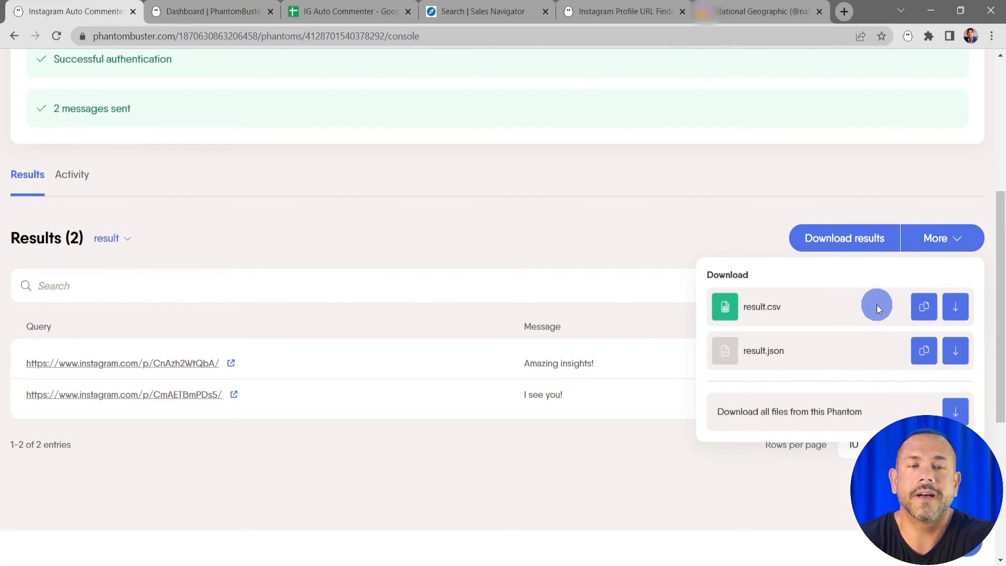
pyautogui.moveTo(886, 358)
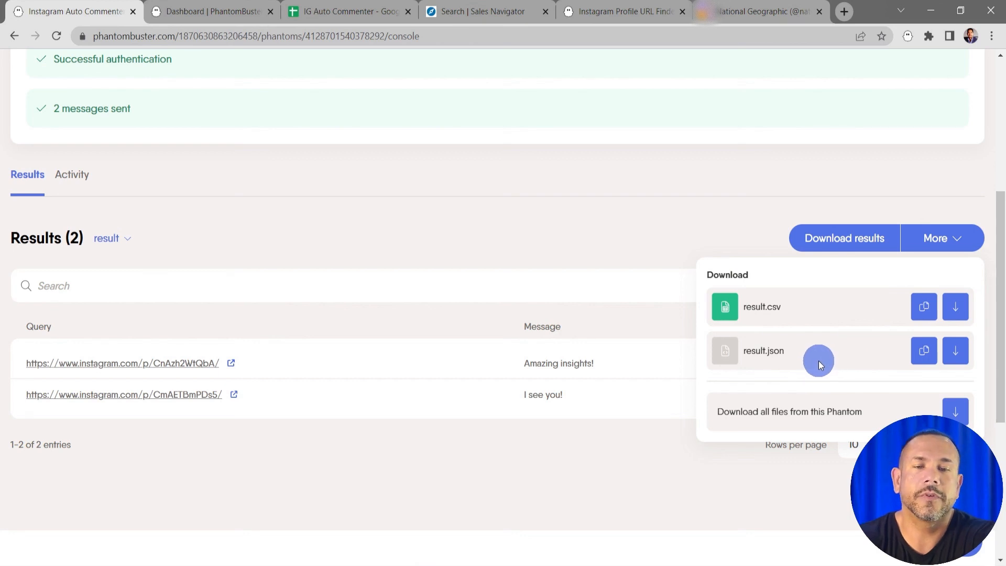
pyautogui.moveTo(895, 415)
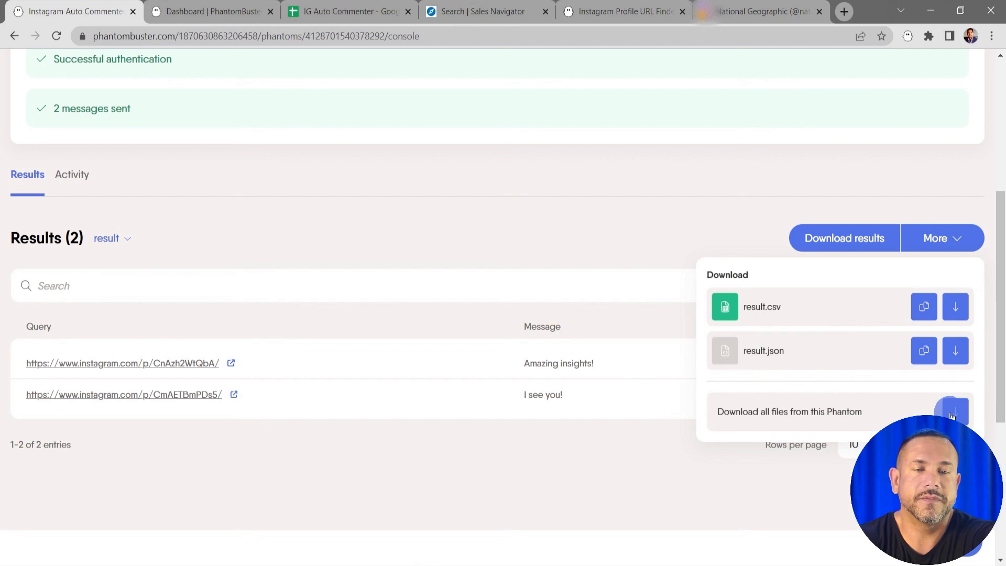
pyautogui.moveTo(555, 216)
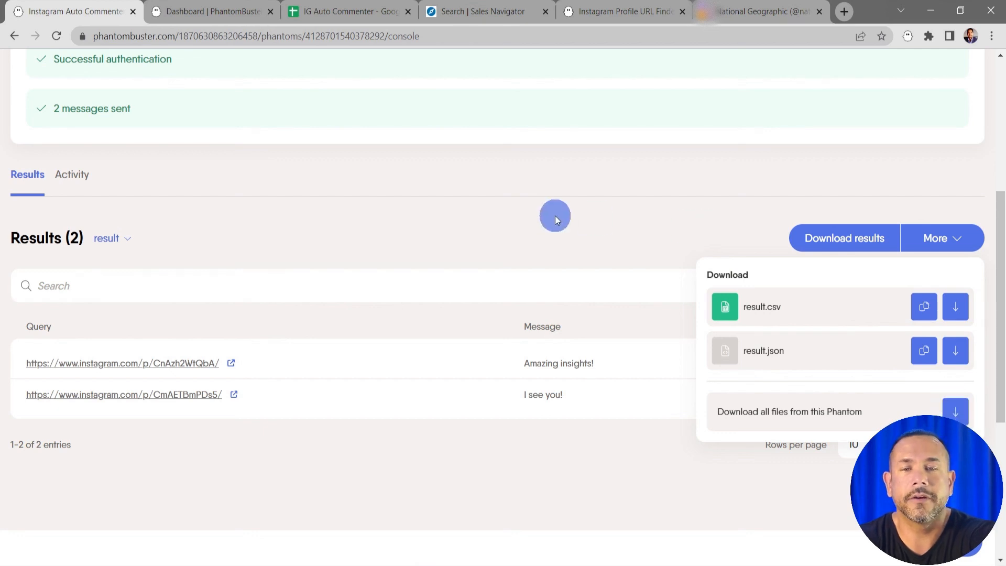
pyautogui.click(72, 174)
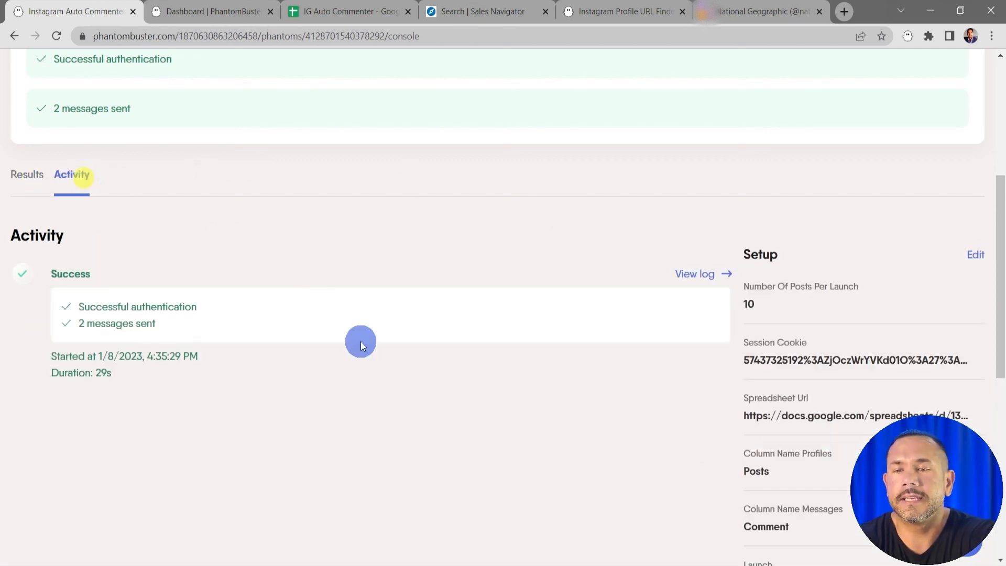
pyautogui.scroll(3)
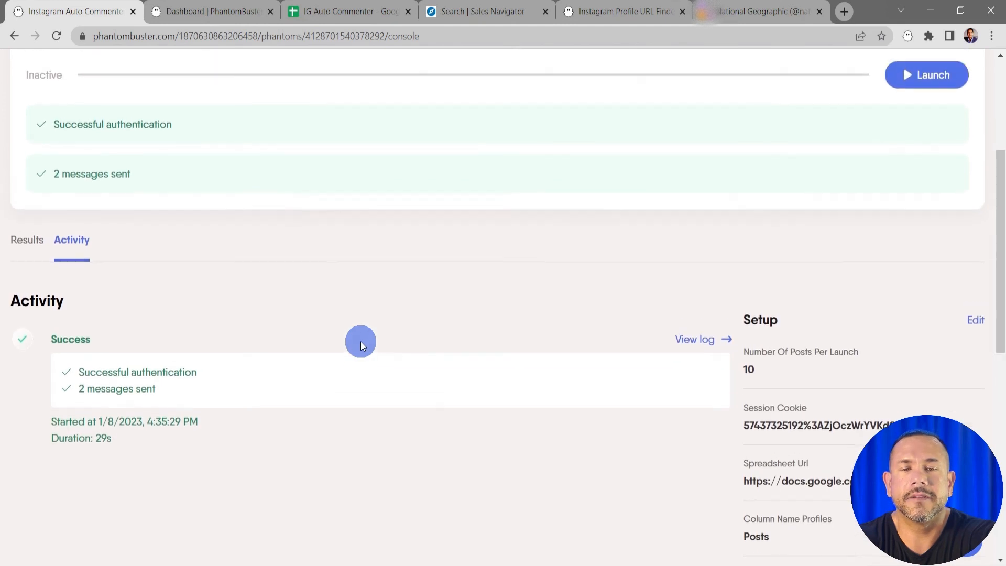